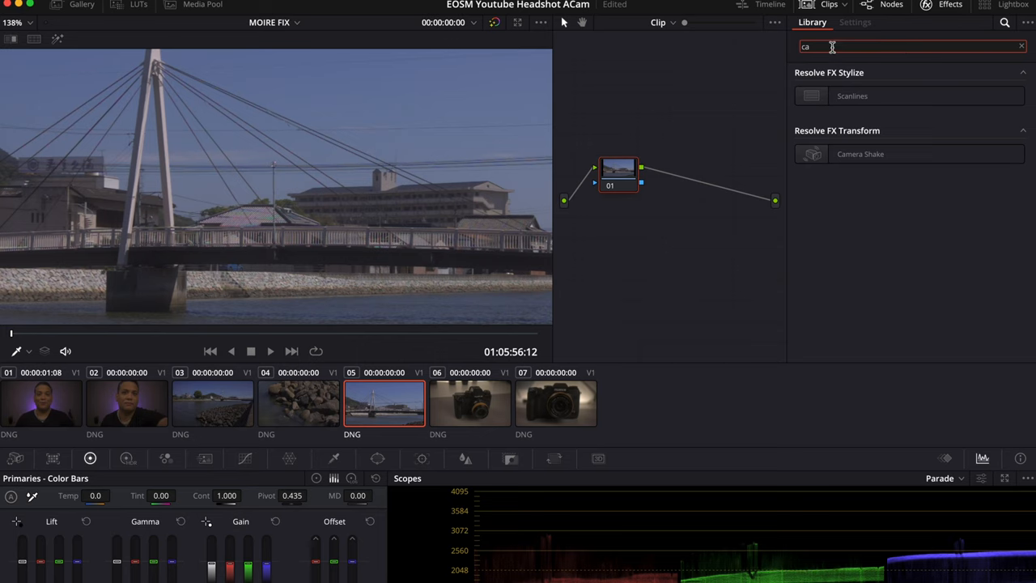
Filter the Effects Library with the search term 'mo'.
{"action": "type", "text": "mo"}
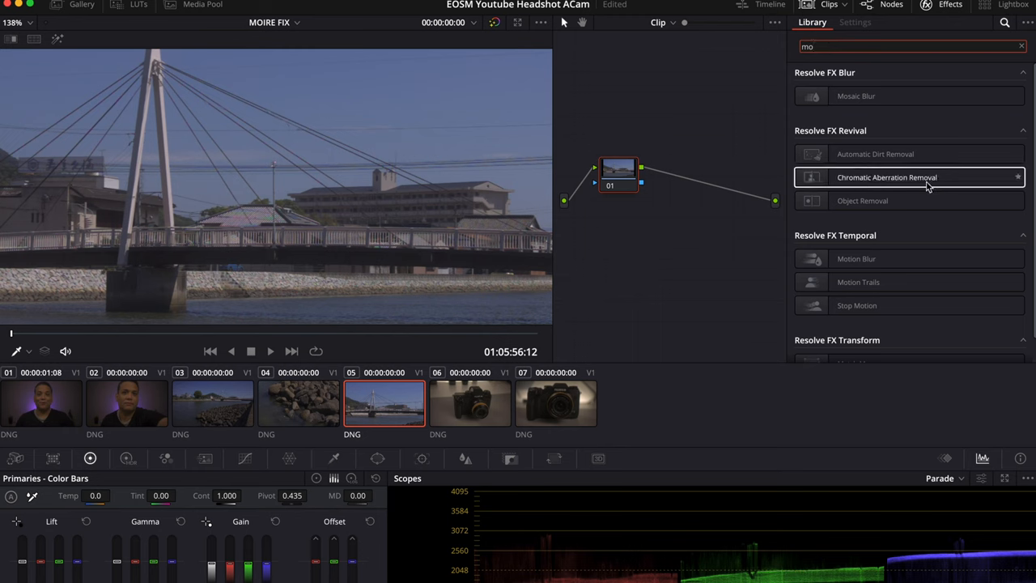
{"action": "mouse_move", "coordinate": [867, 181]}
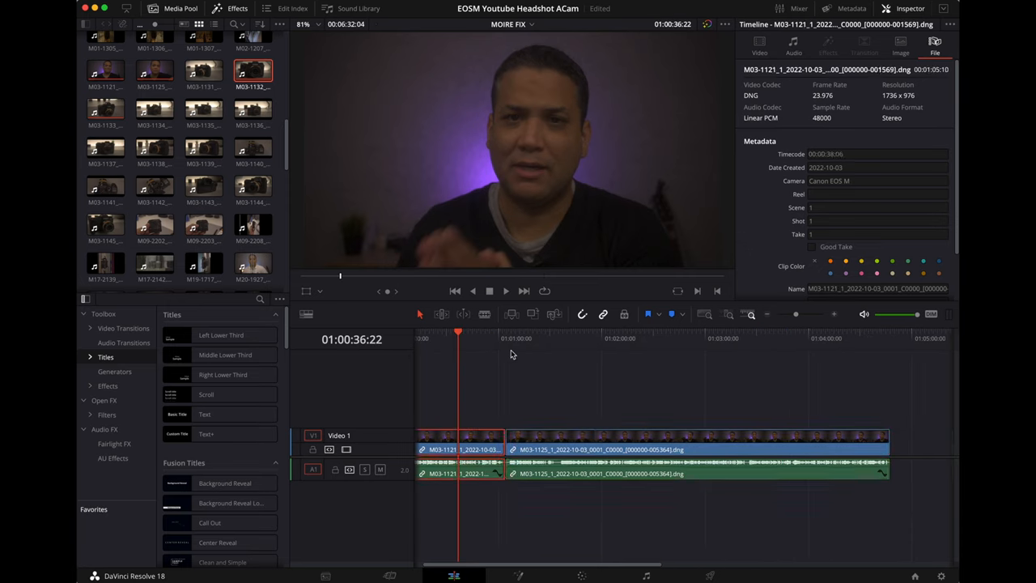
Step through the DNG clips in the timeline, ending on the last M03 camera clip.
{"action": "left_click", "coordinate": [563, 338]}
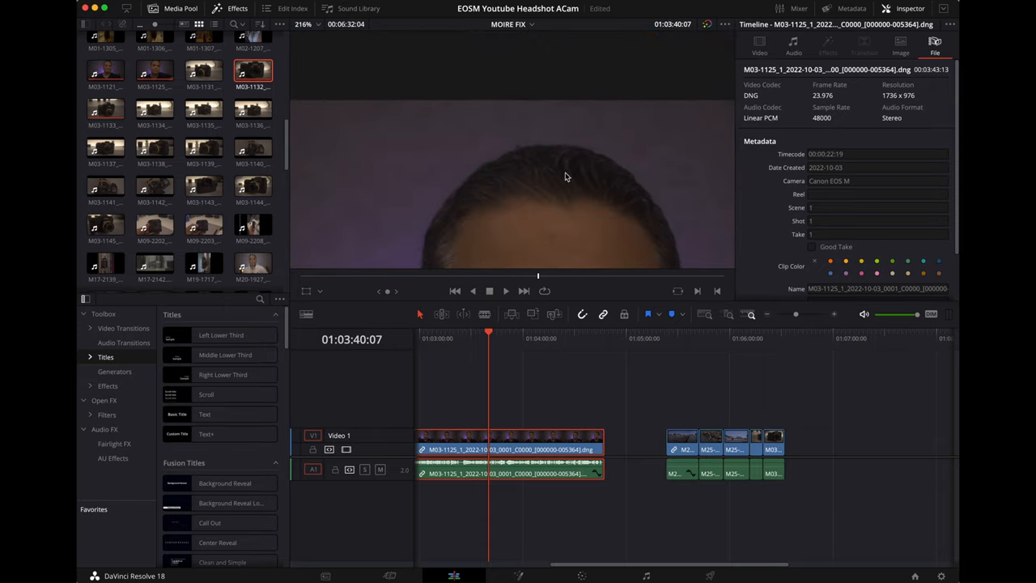
{"action": "mouse_move", "coordinate": [686, 359]}
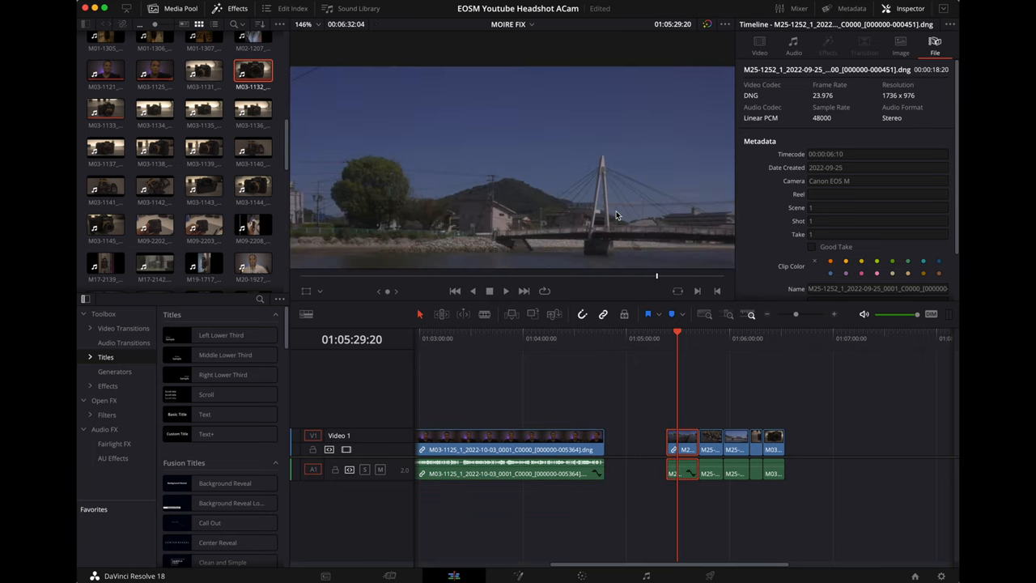
{"action": "mouse_move", "coordinate": [483, 227]}
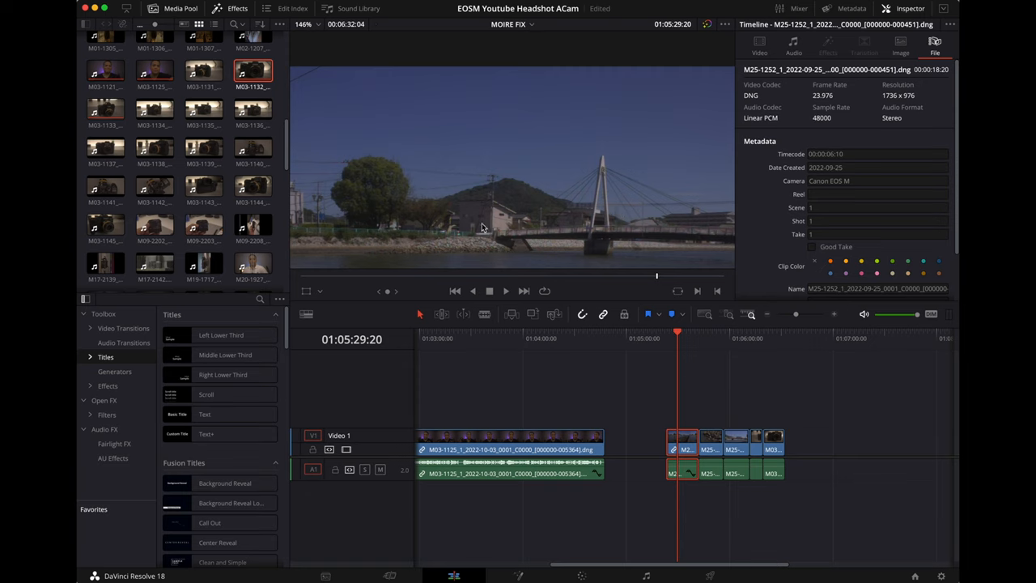
{"action": "mouse_move", "coordinate": [570, 214]}
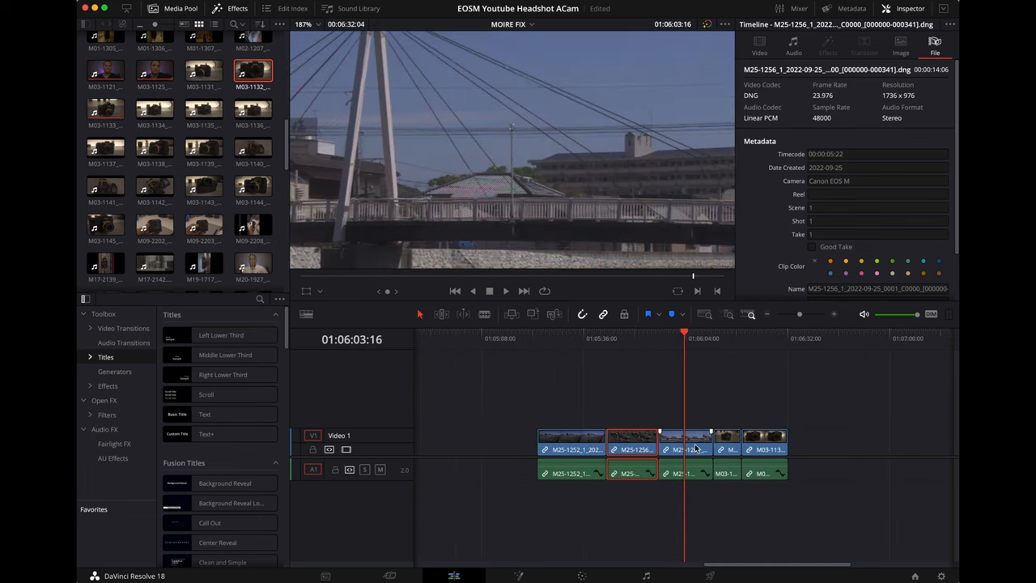
{"action": "left_click", "coordinate": [687, 448]}
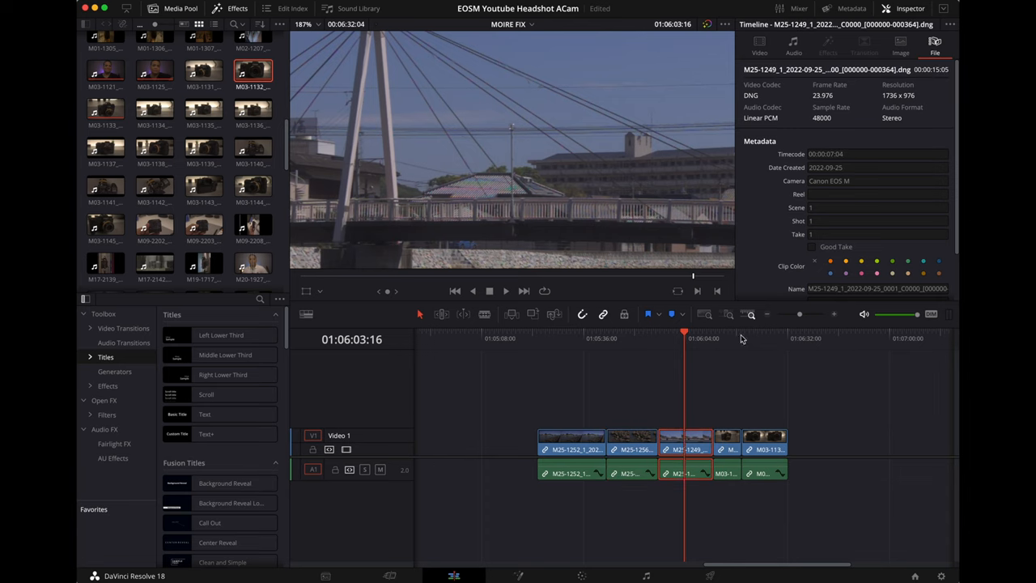
{"action": "left_click", "coordinate": [732, 332]}
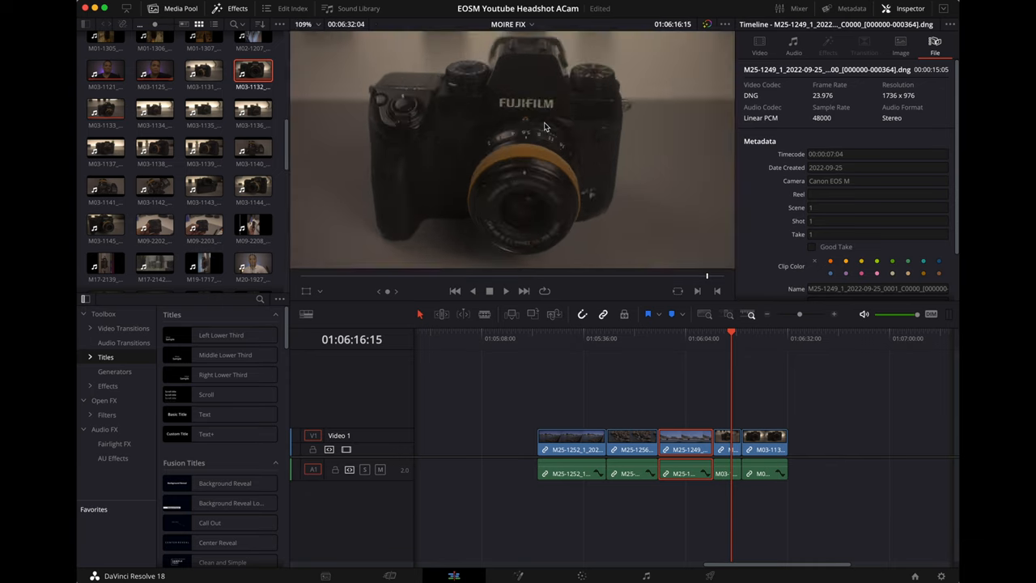
{"action": "mouse_move", "coordinate": [533, 128]}
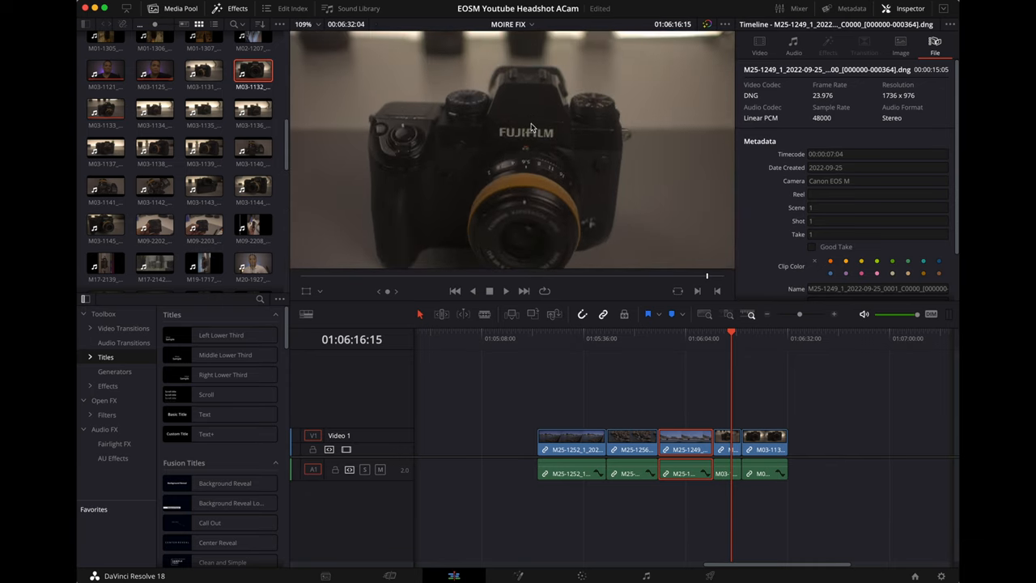
{"action": "mouse_move", "coordinate": [534, 250]}
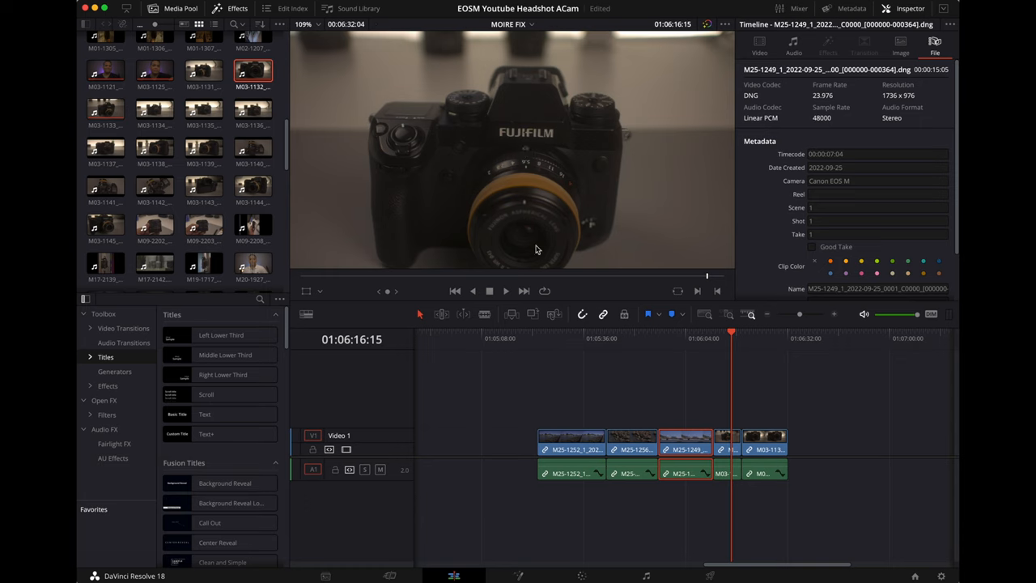
{"action": "mouse_move", "coordinate": [564, 161]}
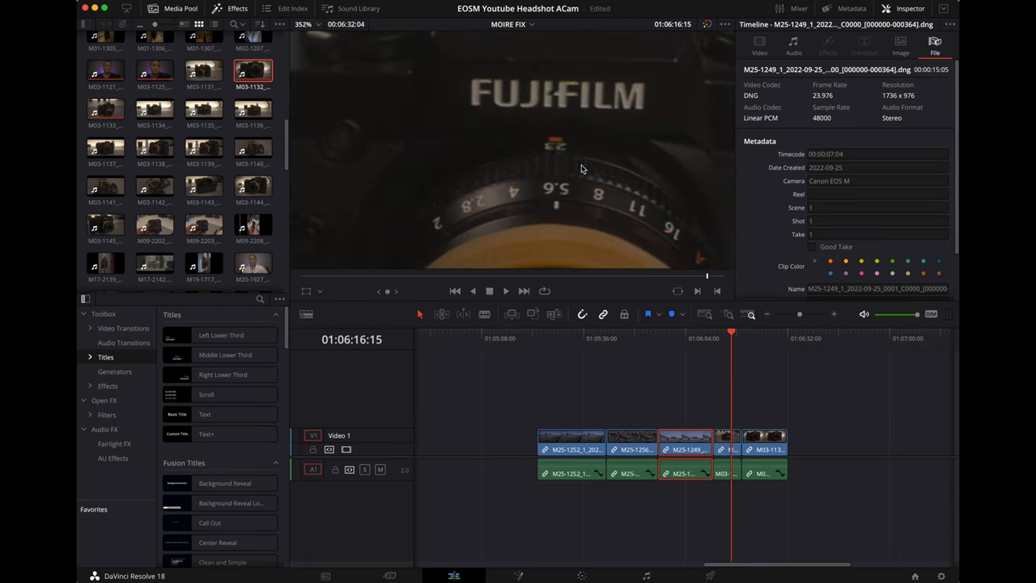
{"action": "mouse_move", "coordinate": [470, 213]}
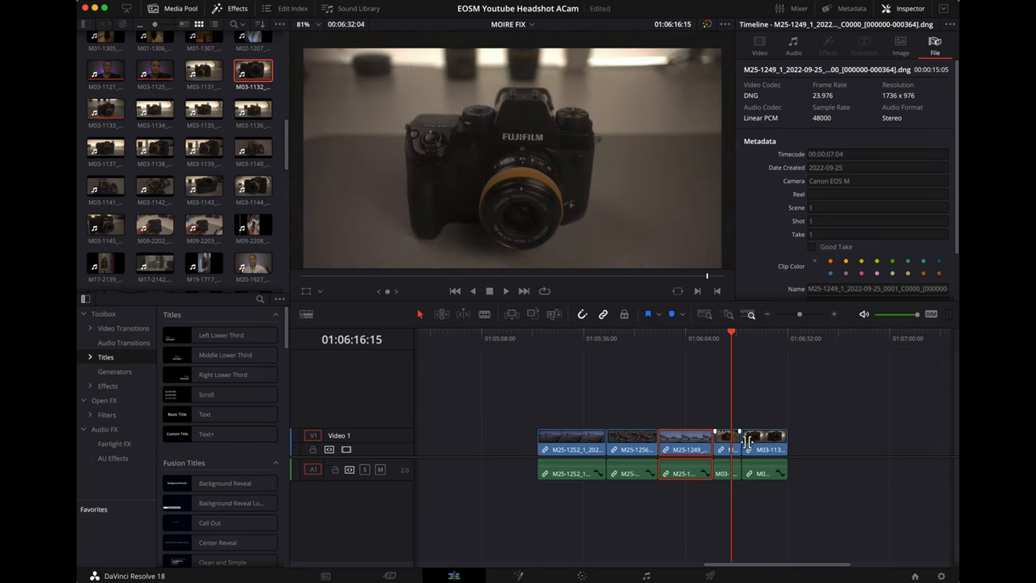
{"action": "left_click", "coordinate": [764, 440]}
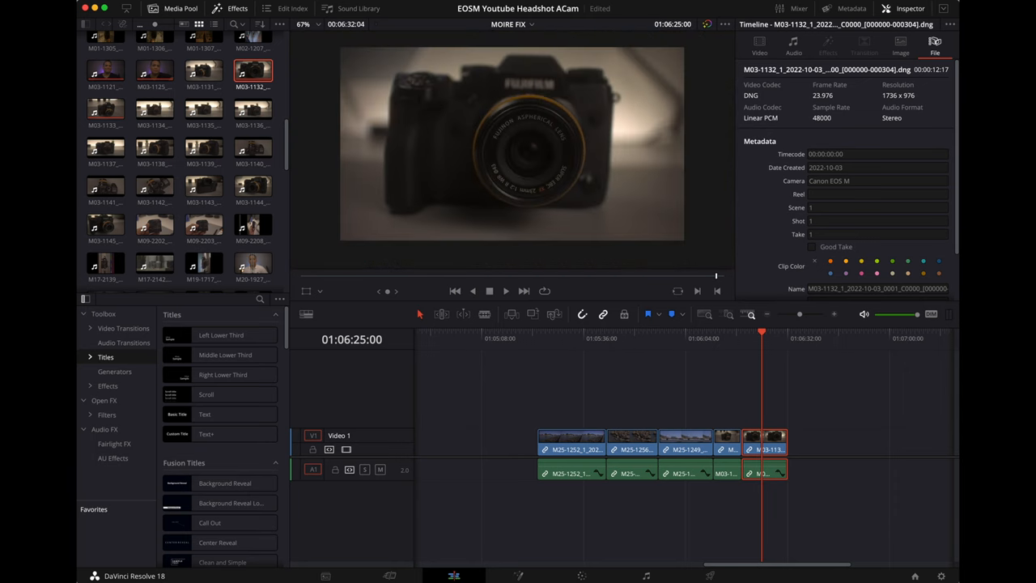
Load clip 05 (the bridge) on the Color page and reposition its node 01.
{"action": "left_click", "coordinate": [582, 577]}
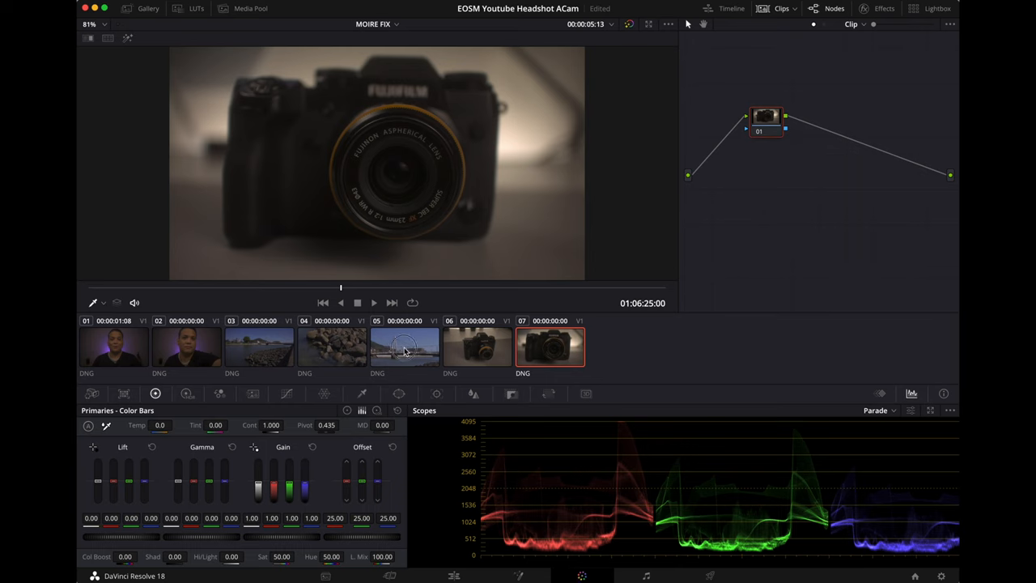
{"action": "left_click", "coordinate": [405, 346]}
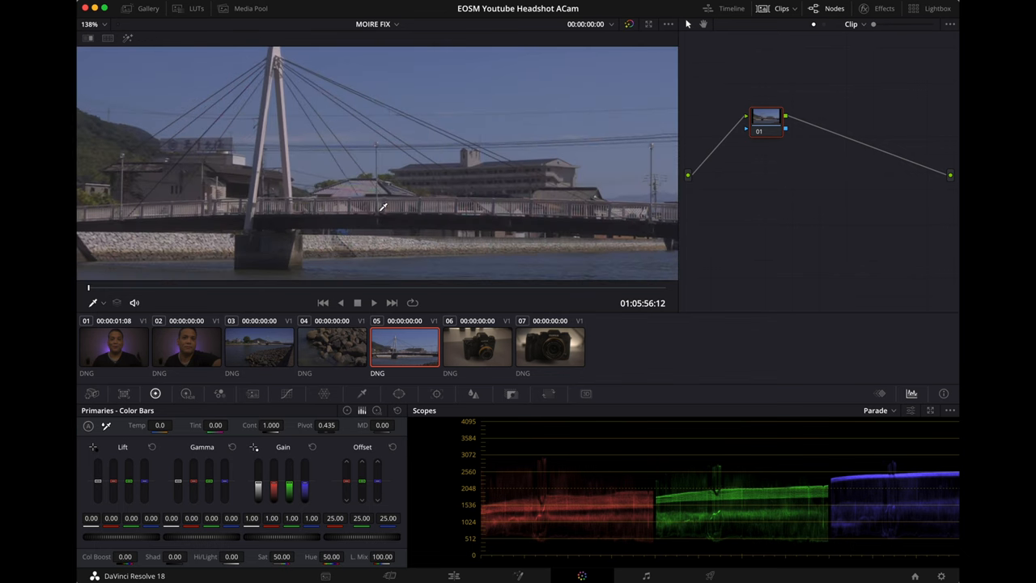
{"action": "mouse_move", "coordinate": [758, 122]}
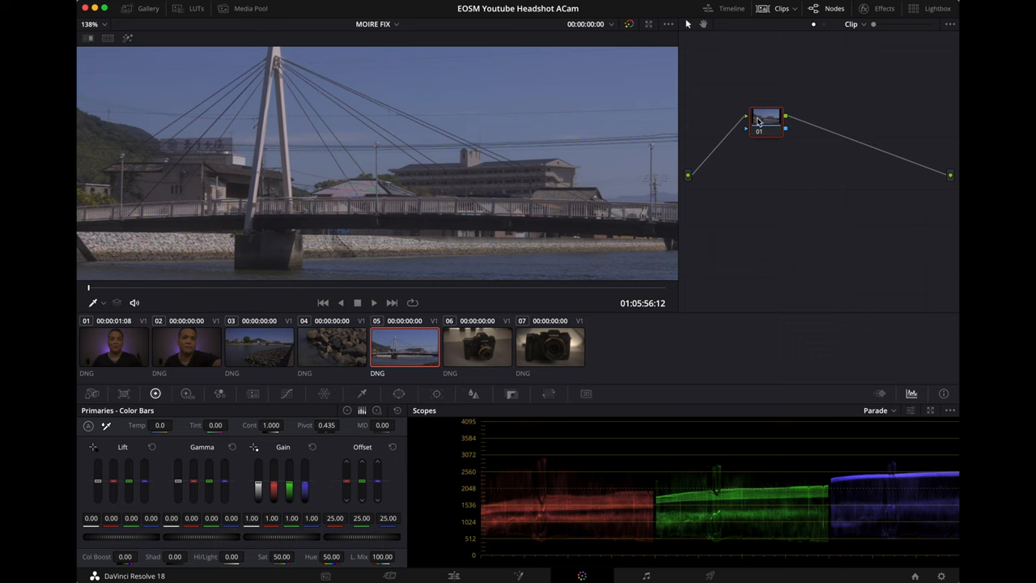
{"action": "left_click_drag", "start_coordinate": [764, 120], "coordinate": [748, 153]}
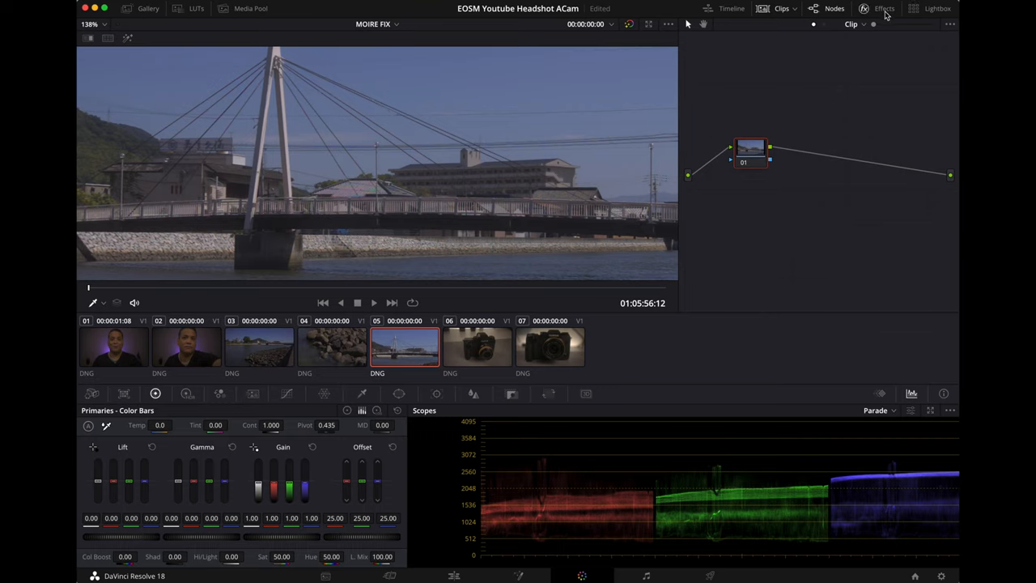
Add a serial node 02 and a parallel node 03 beside it, joined at a mixer, tidily arranged.
{"action": "left_click_drag", "start_coordinate": [748, 149], "coordinate": [635, 162]}
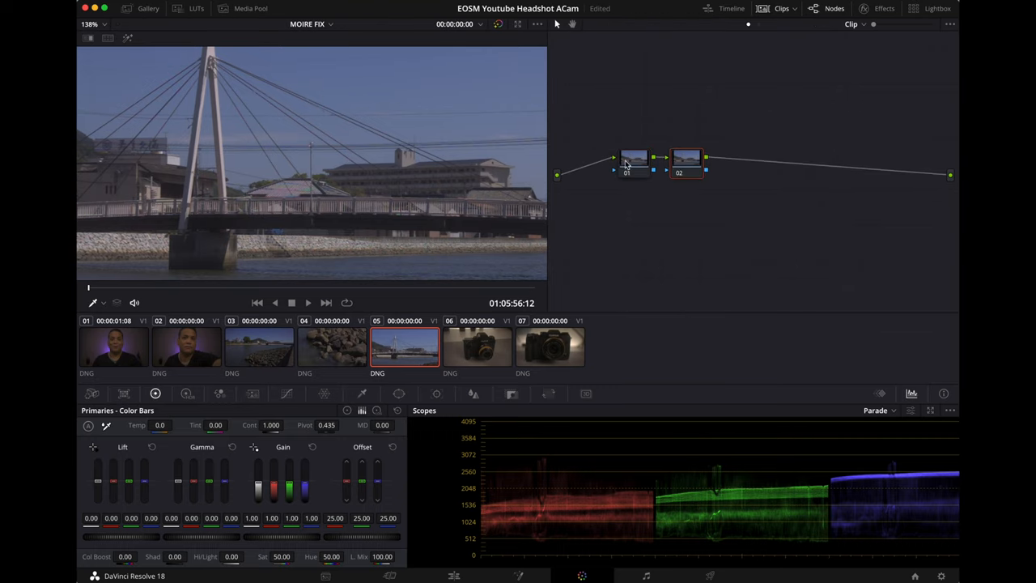
{"action": "left_click", "coordinate": [687, 158]}
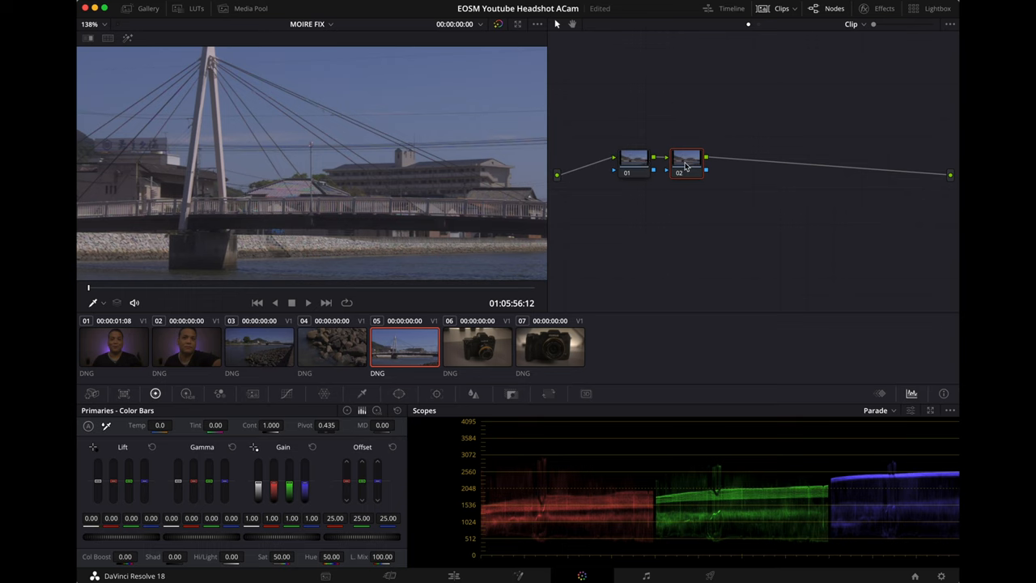
{"action": "mouse_move", "coordinate": [696, 162]}
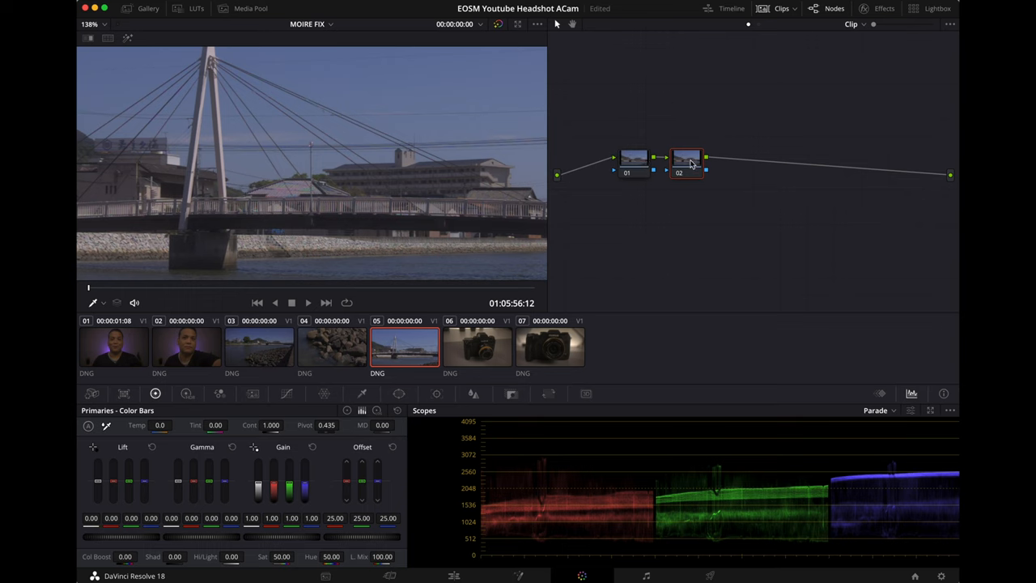
{"action": "right_click", "coordinate": [686, 159]}
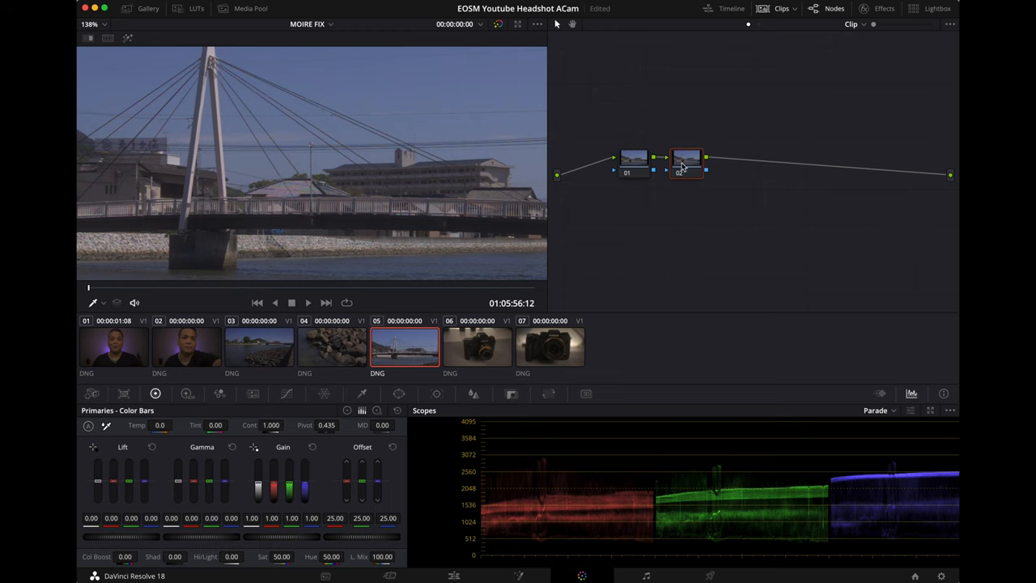
{"action": "right_click", "coordinate": [686, 160]}
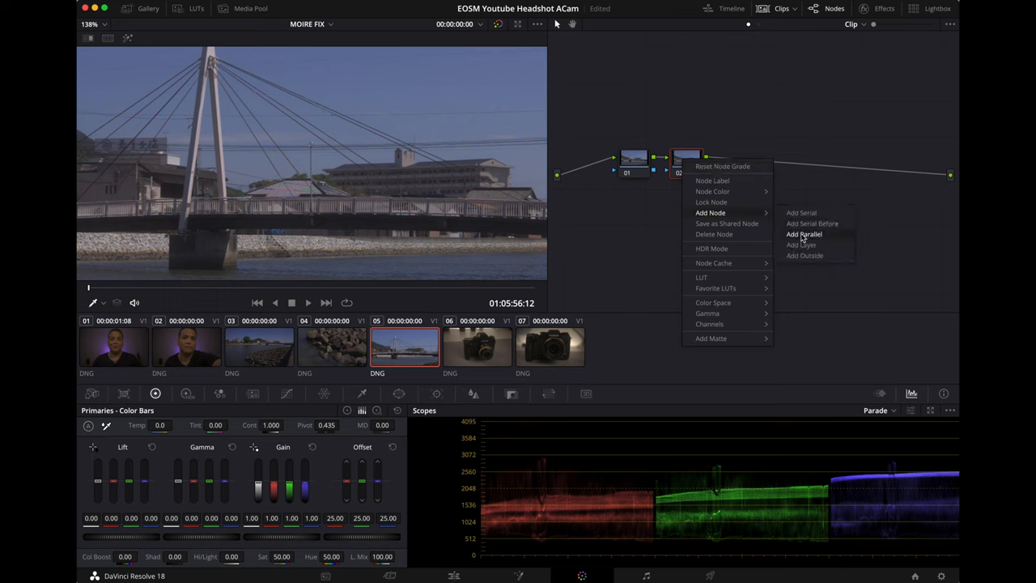
{"action": "mouse_move", "coordinate": [803, 240]}
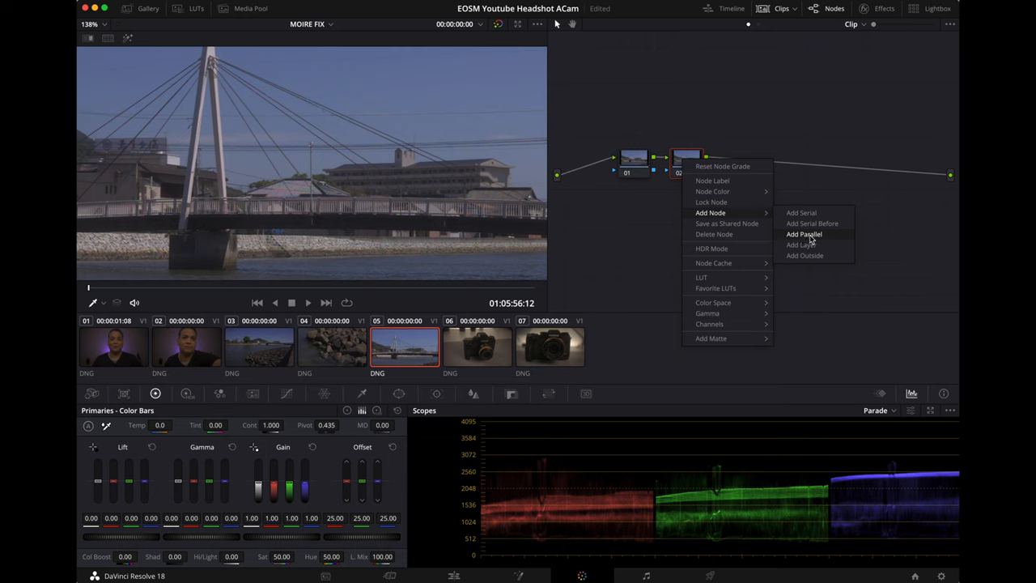
{"action": "left_click", "coordinate": [803, 233]}
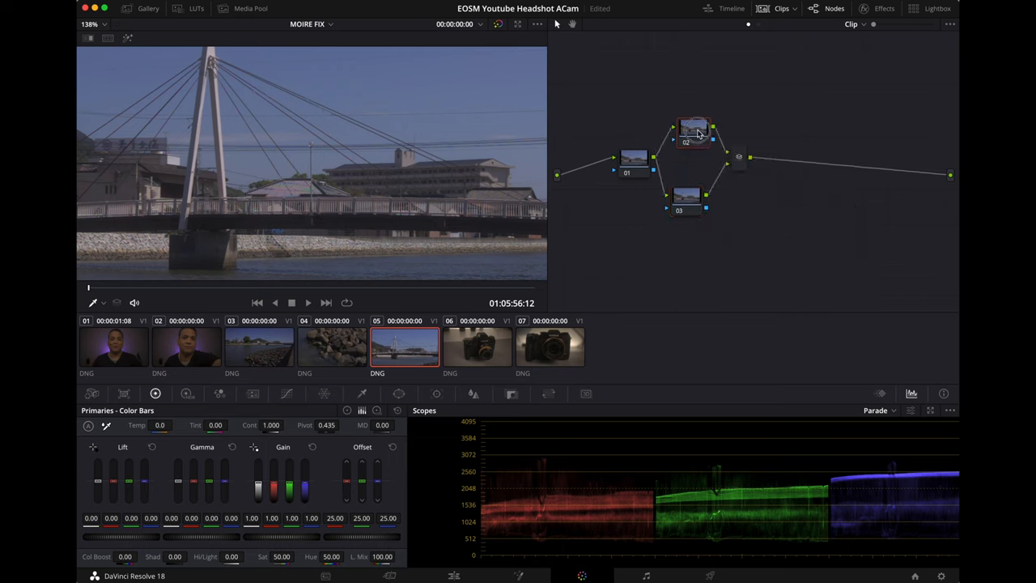
{"action": "left_click_drag", "start_coordinate": [693, 133], "coordinate": [688, 122]}
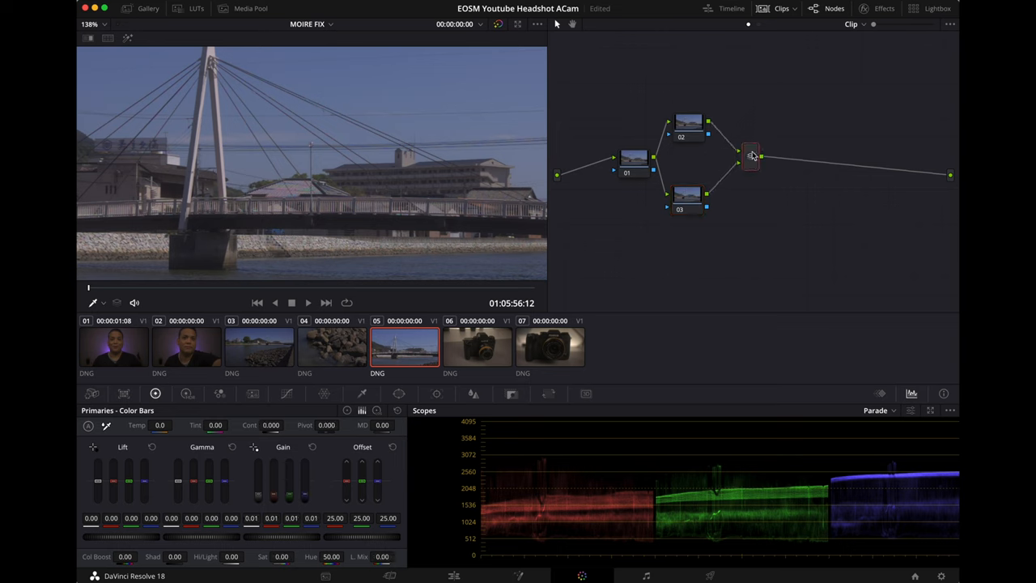
Set the Parallel Mixer node's composite mode to Add.
{"action": "right_click", "coordinate": [748, 154]}
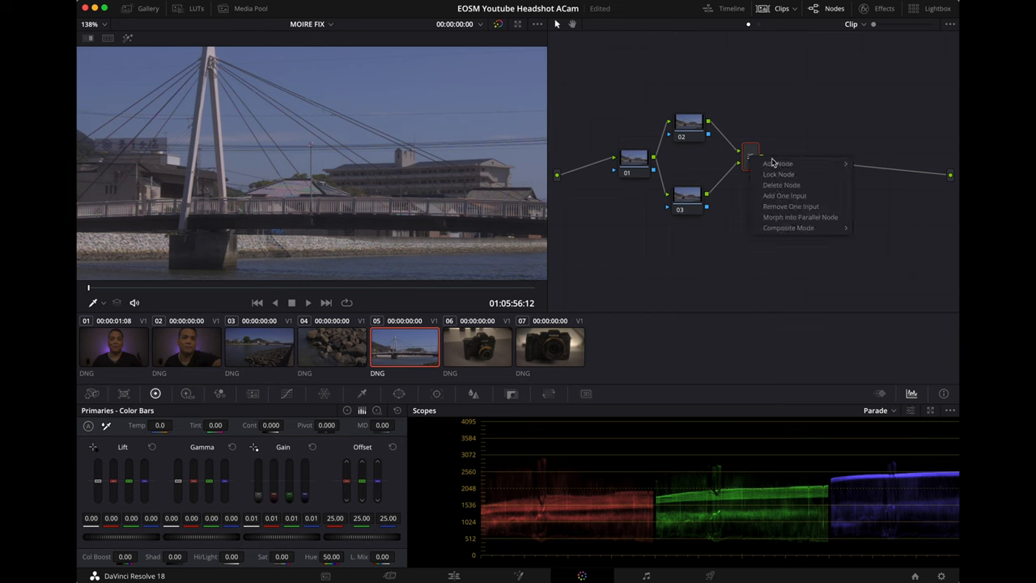
{"action": "left_click", "coordinate": [789, 227]}
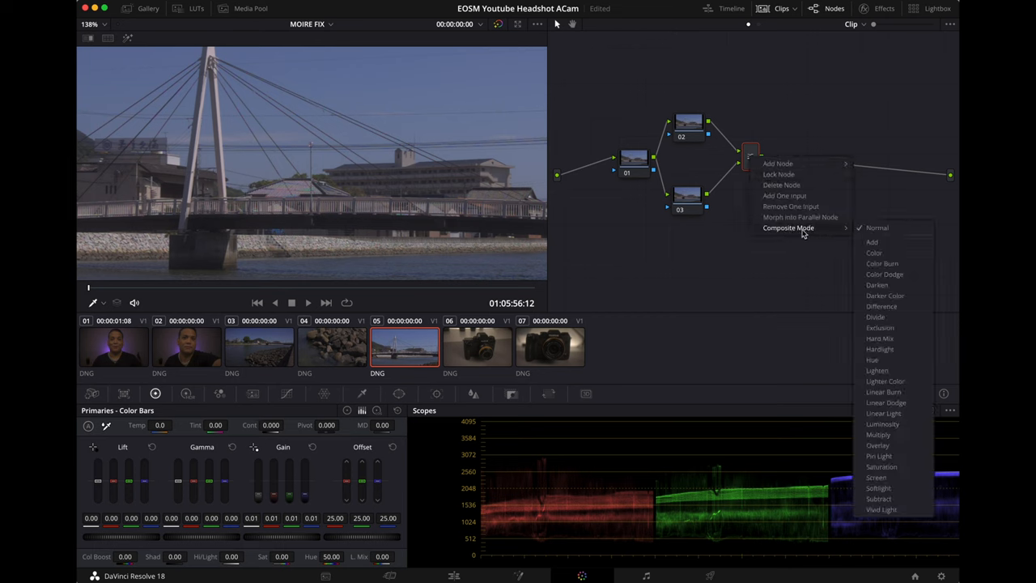
{"action": "mouse_move", "coordinate": [805, 233]}
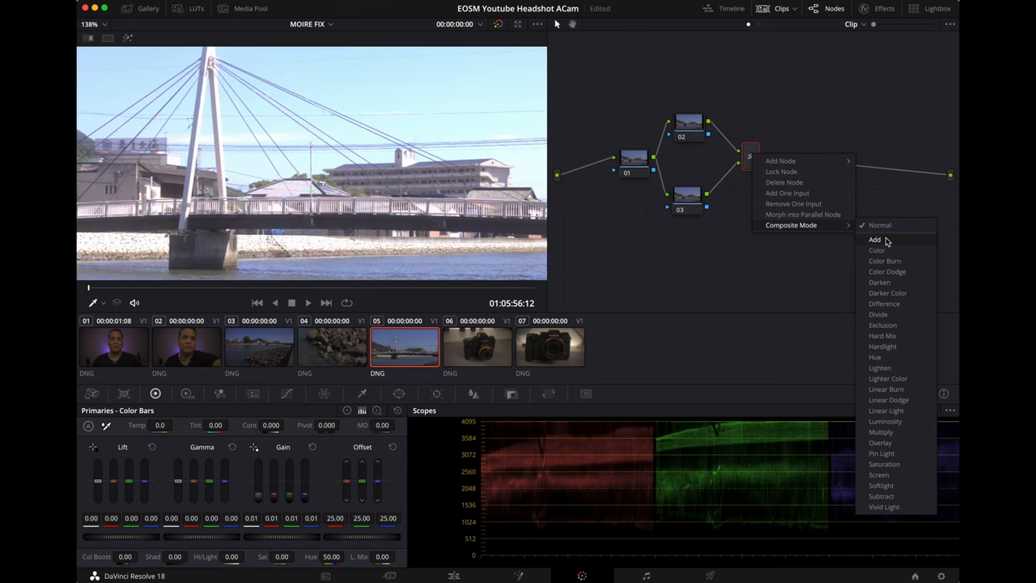
{"action": "left_click", "coordinate": [875, 240]}
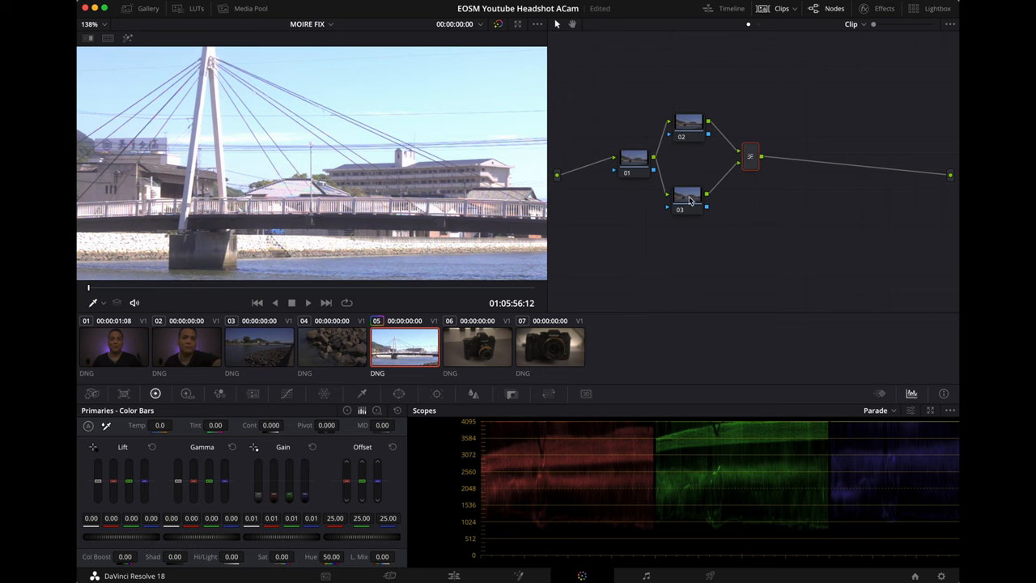
{"action": "mouse_move", "coordinate": [692, 126]}
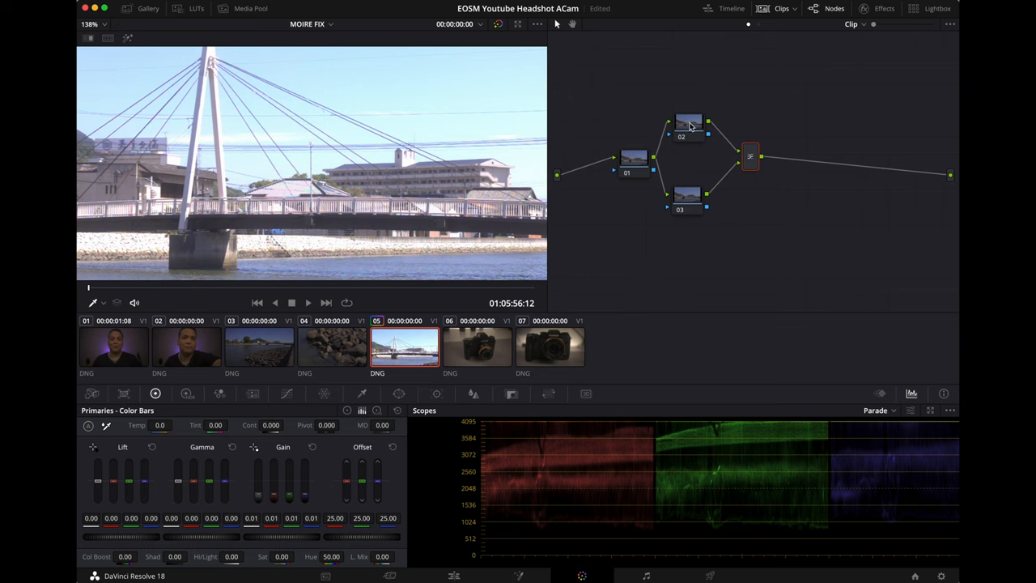
Lower node 03's Gain in the Primaries bars to darken the bridge image.
{"action": "left_click", "coordinate": [687, 194]}
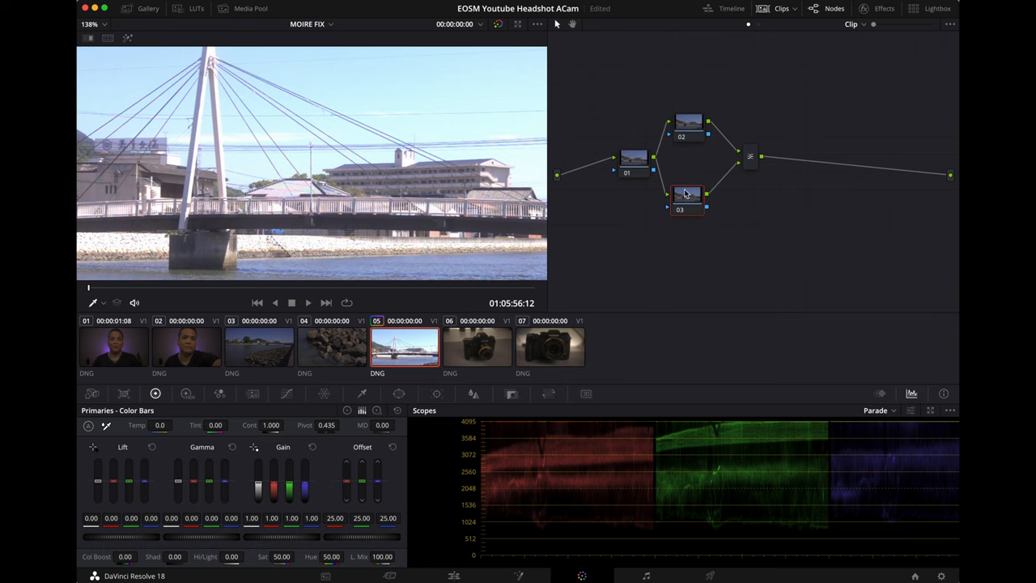
{"action": "mouse_move", "coordinate": [687, 195]}
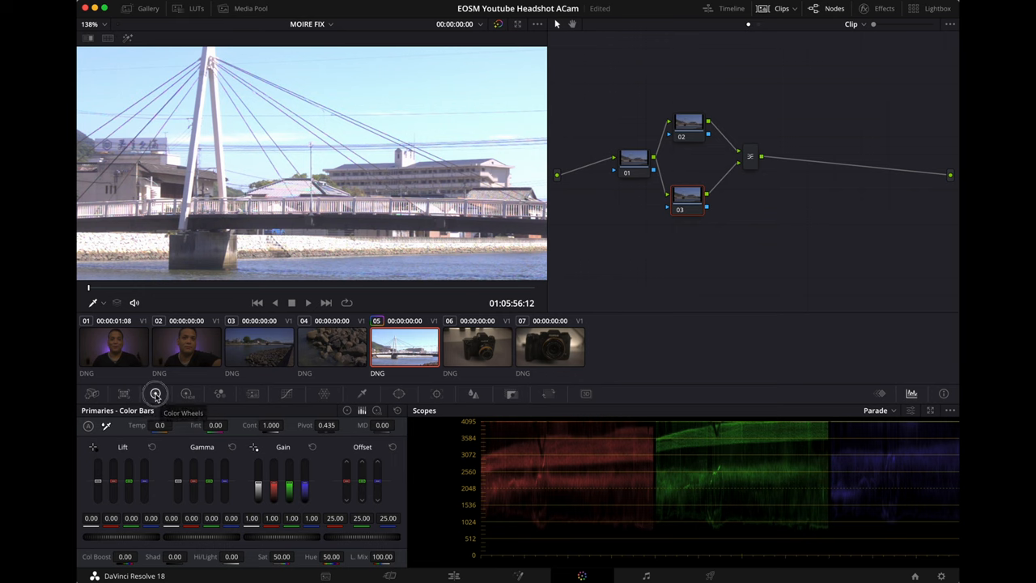
{"action": "left_click", "coordinate": [156, 394]}
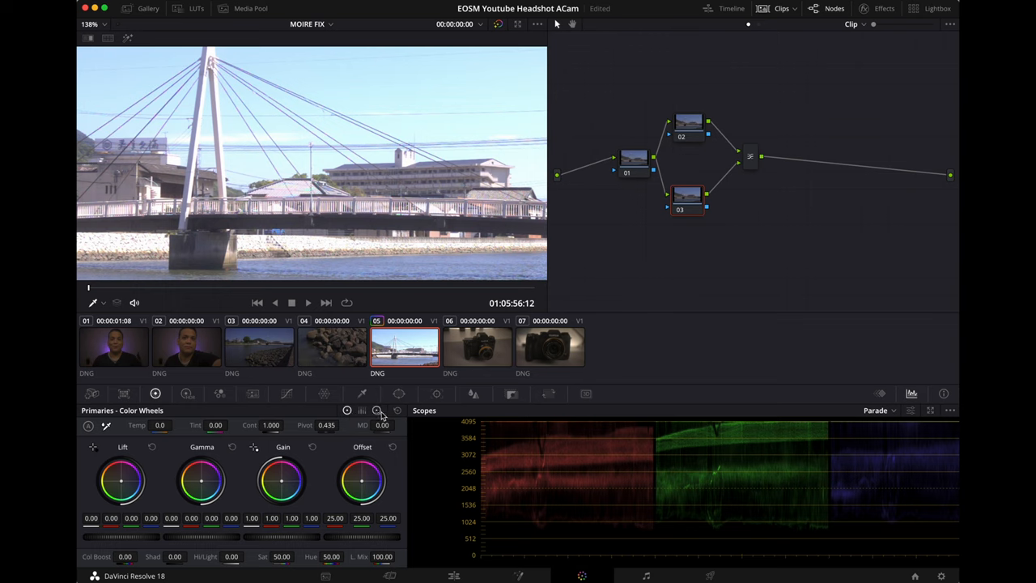
{"action": "mouse_move", "coordinate": [376, 411]}
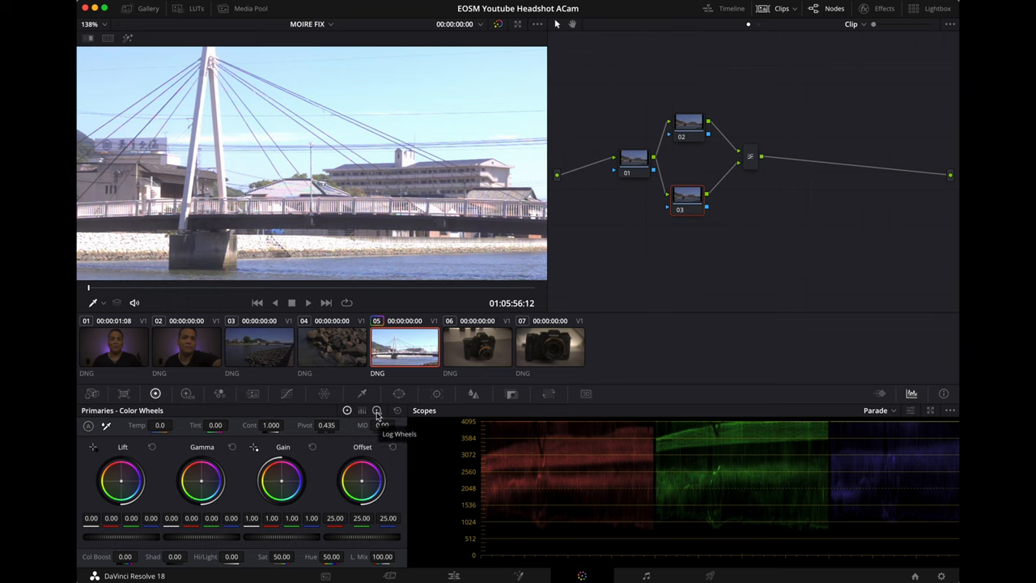
{"action": "left_click", "coordinate": [363, 411]}
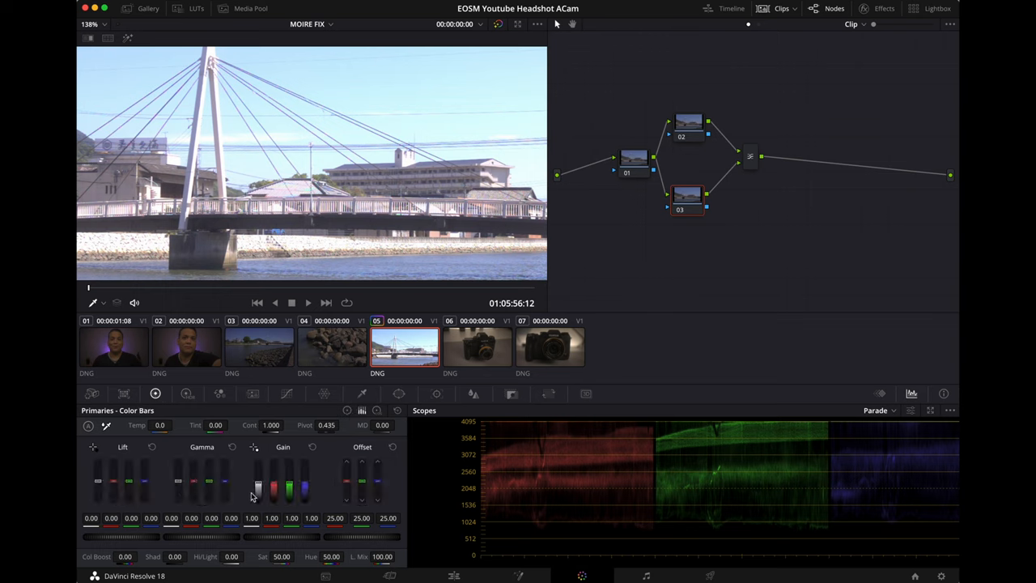
{"action": "left_click_drag", "start_coordinate": [257, 486], "coordinate": [267, 535]}
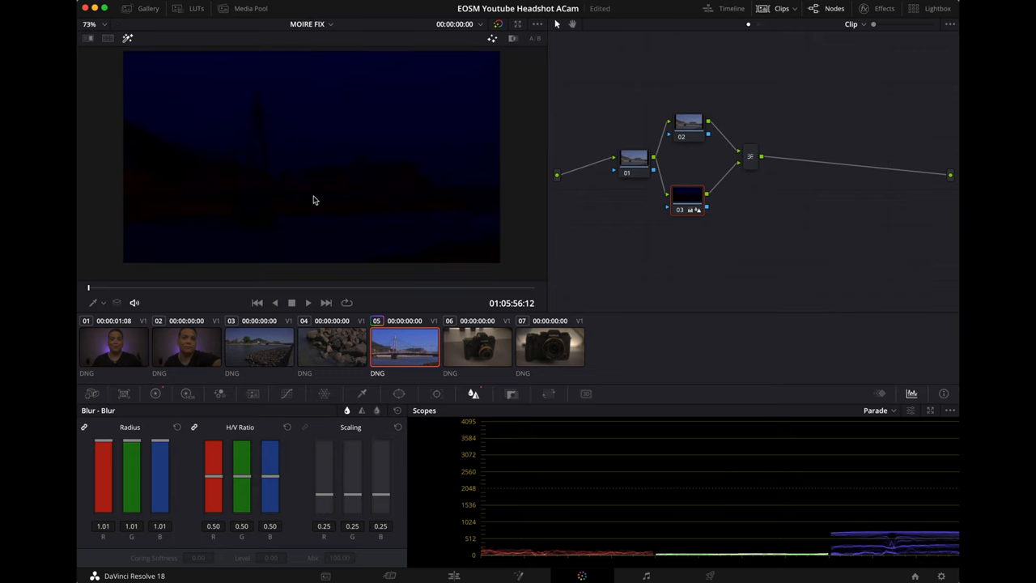
{"action": "mouse_move", "coordinate": [227, 200]}
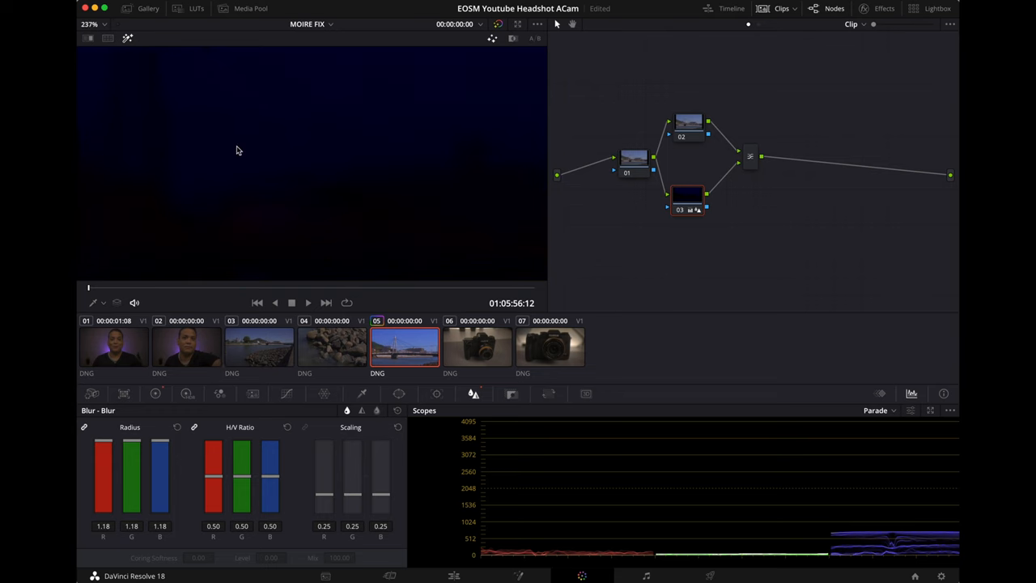
Reset node 03's blur radius to 0.50 and make node 02's RGB Mixer monochrome.
{"action": "left_click", "coordinate": [686, 197]}
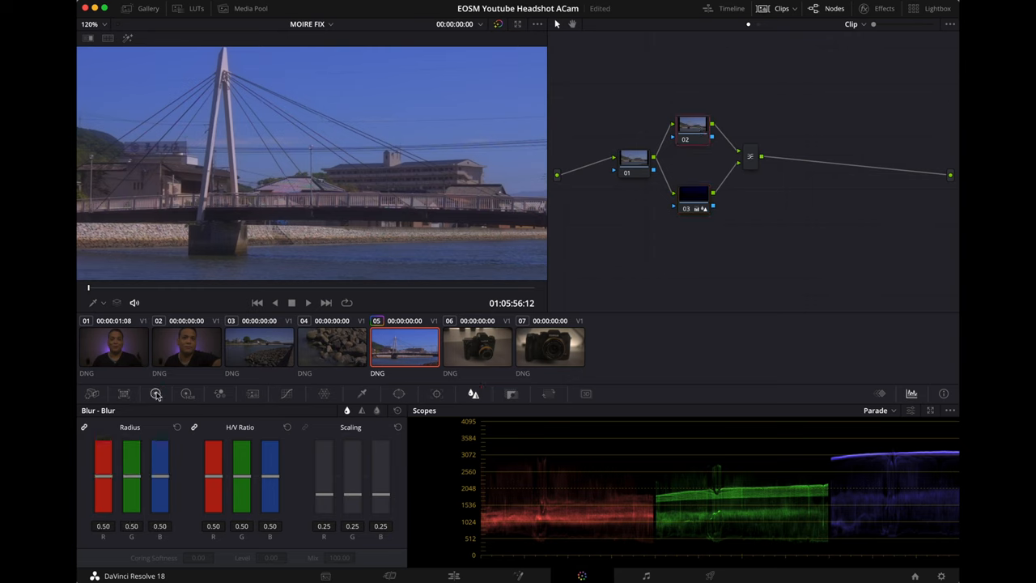
{"action": "left_click", "coordinate": [219, 393]}
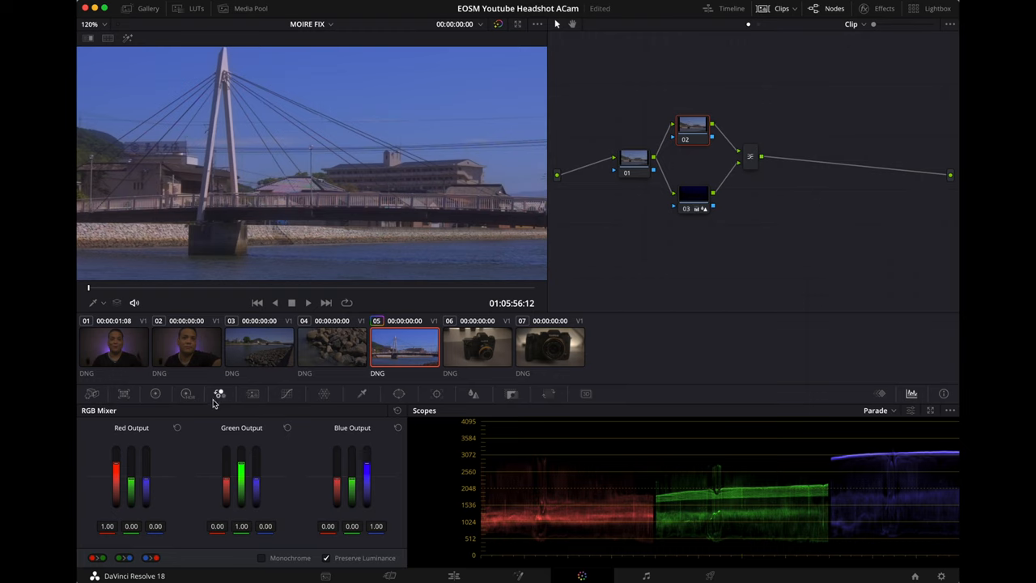
{"action": "mouse_move", "coordinate": [291, 554]}
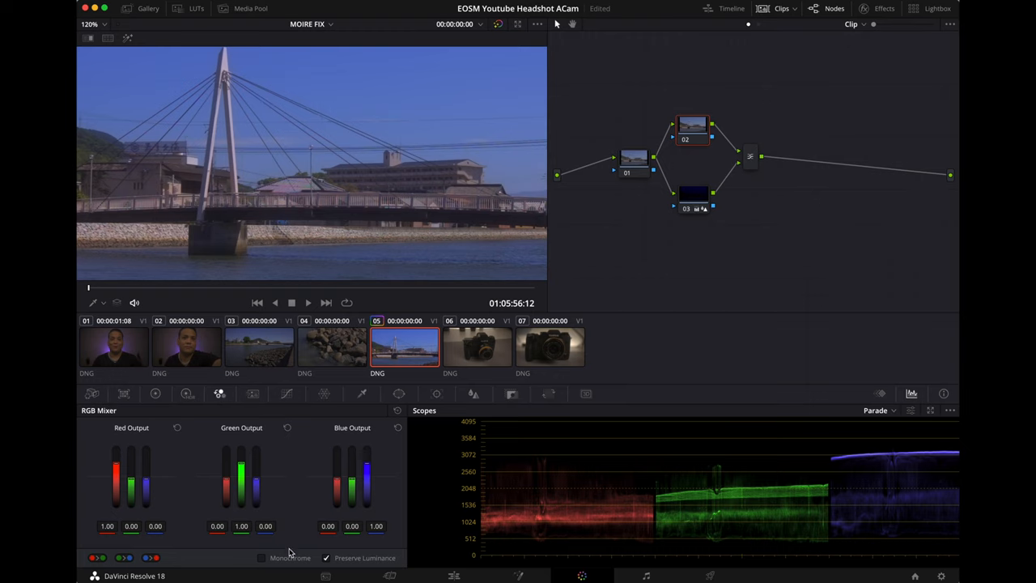
{"action": "left_click", "coordinate": [262, 557]}
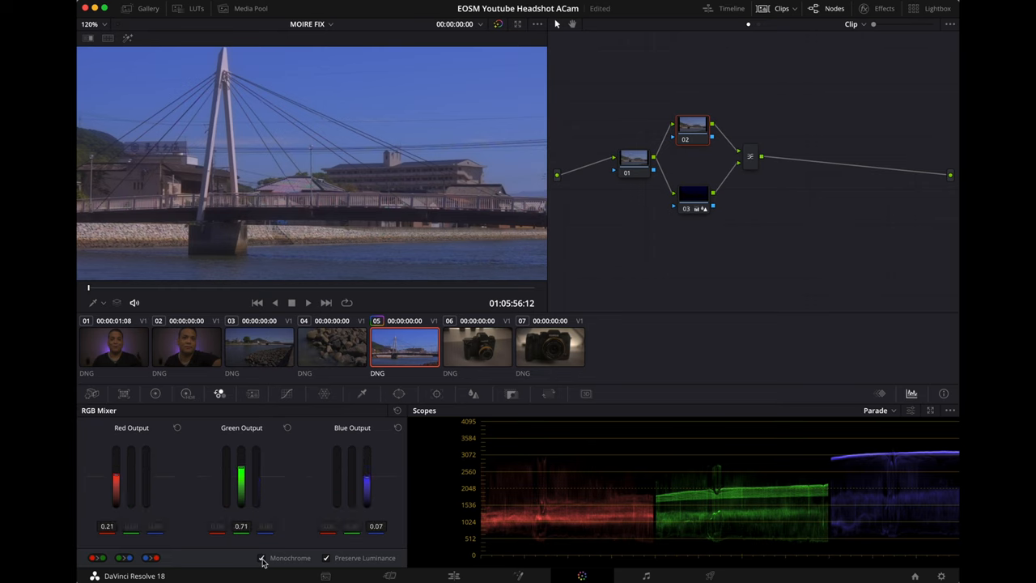
{"action": "left_click", "coordinate": [263, 557]}
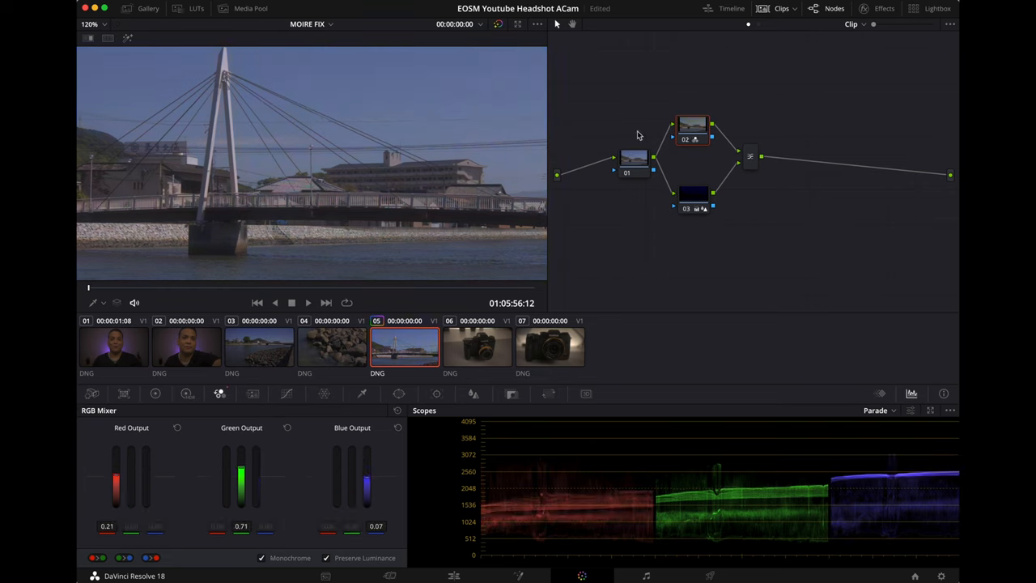
{"action": "mouse_move", "coordinate": [693, 133]}
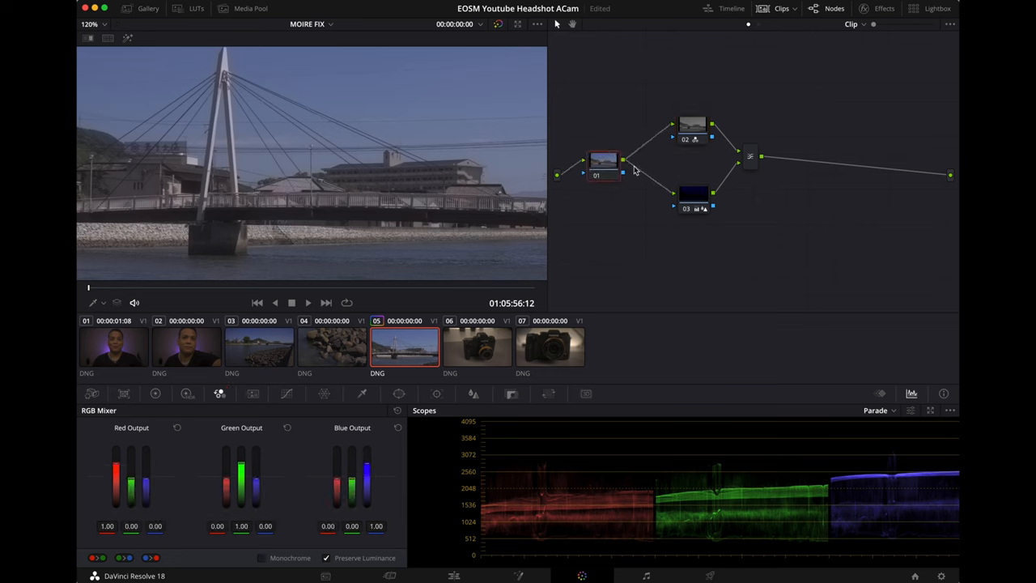
{"action": "mouse_move", "coordinate": [596, 167]}
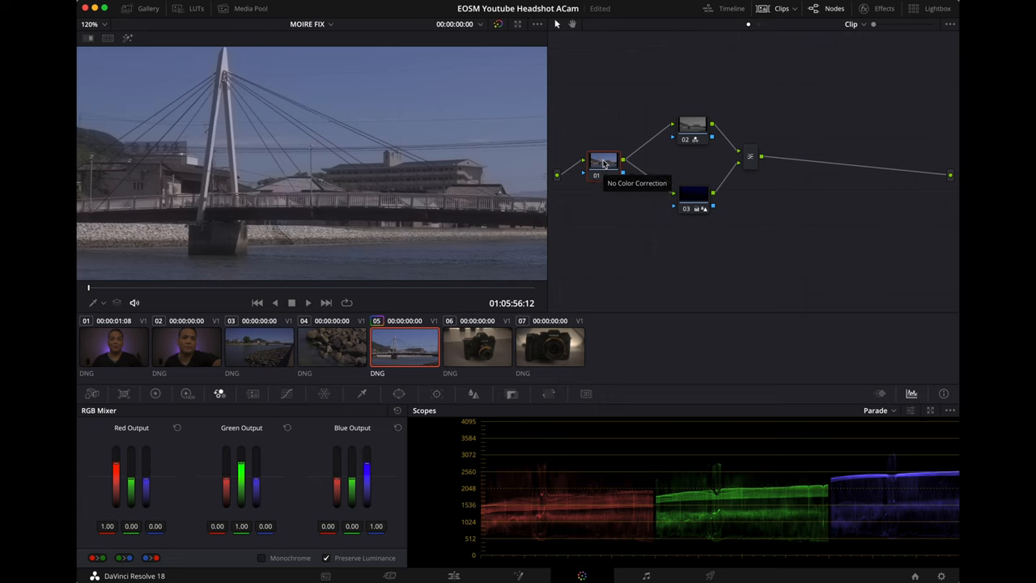
{"action": "mouse_move", "coordinate": [344, 365]}
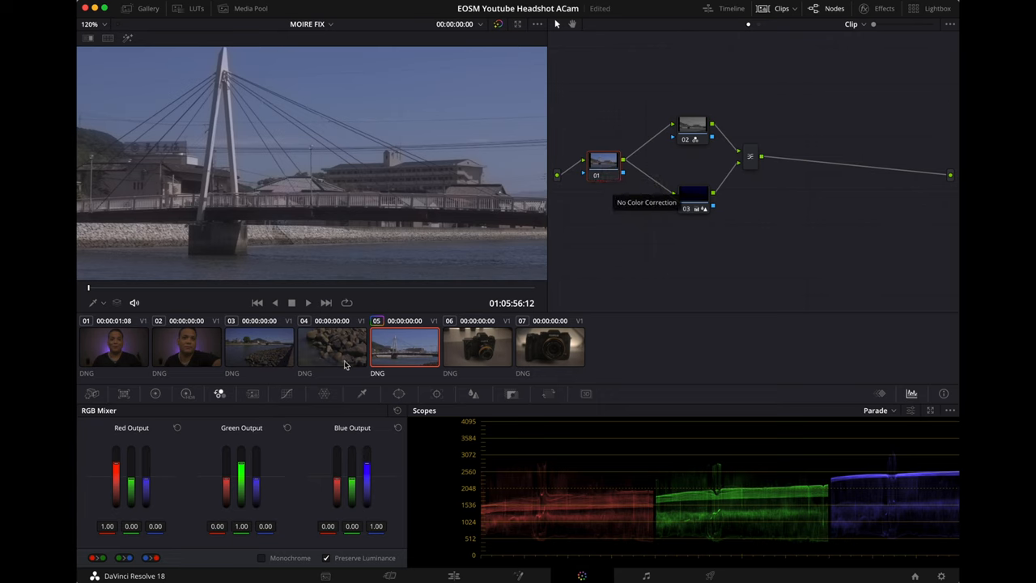
{"action": "mouse_move", "coordinate": [695, 145]}
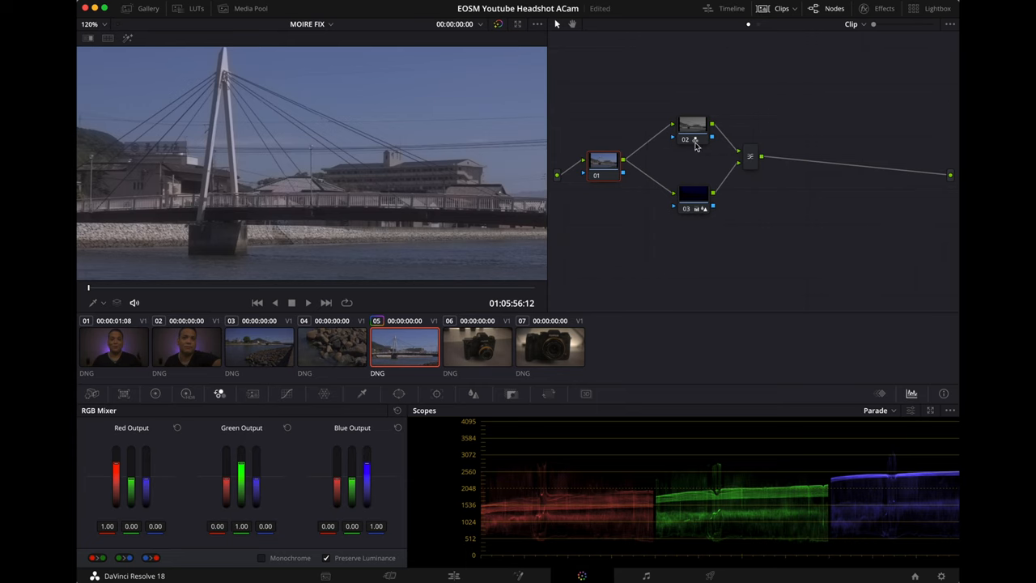
{"action": "mouse_move", "coordinate": [612, 170]}
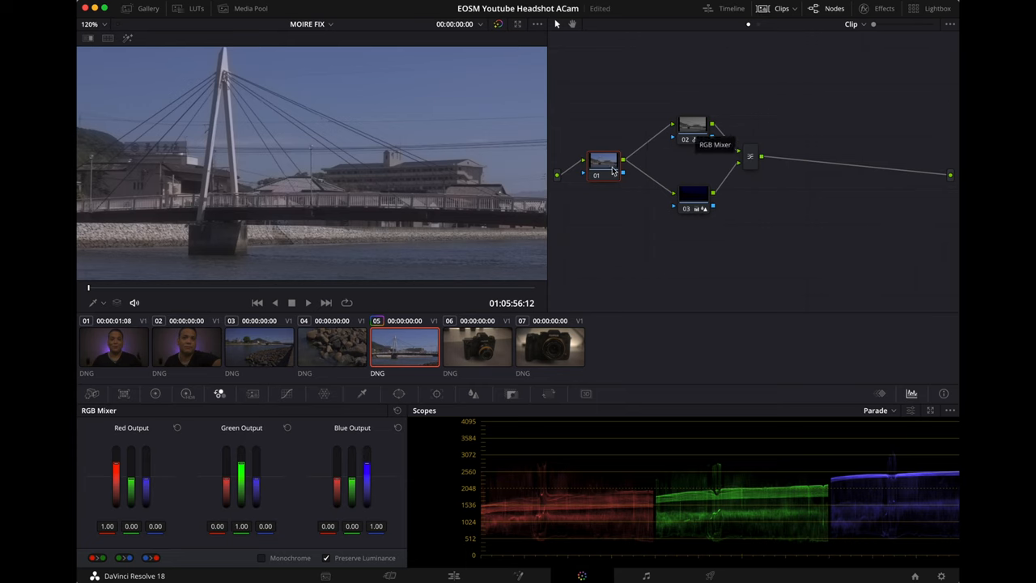
{"action": "mouse_move", "coordinate": [126, 387]}
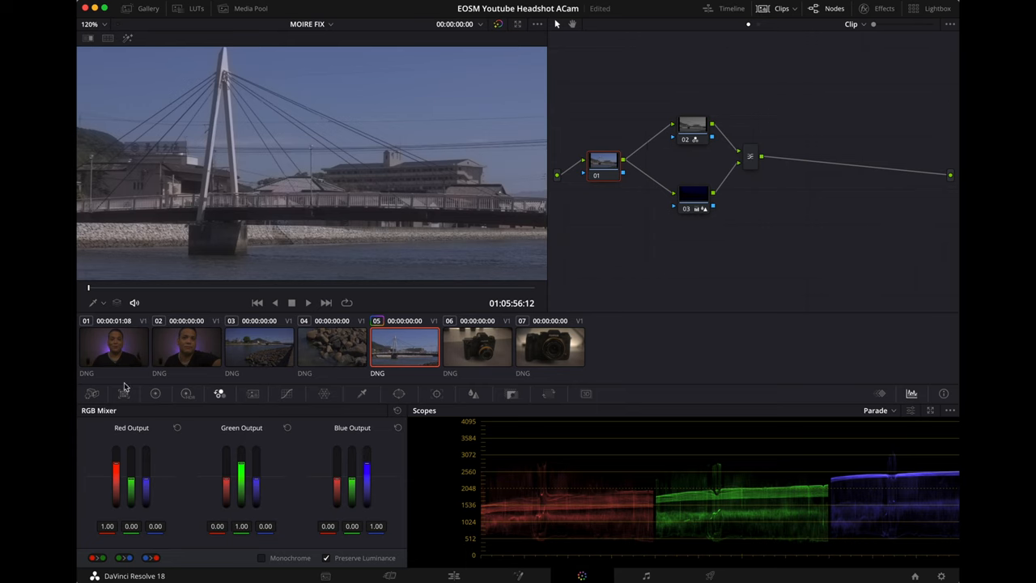
{"action": "mouse_move", "coordinate": [94, 395]}
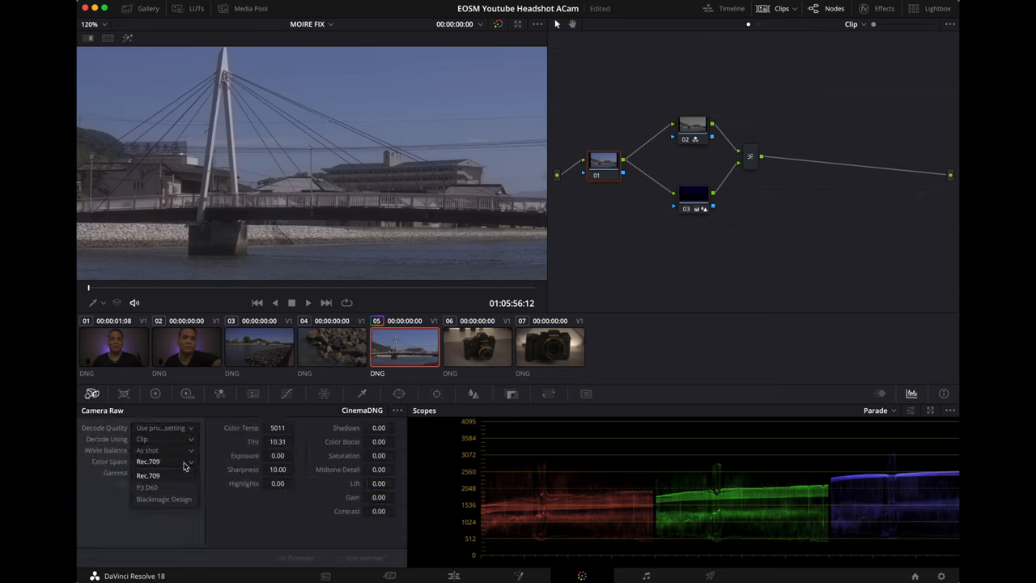
Set Camera Raw to Blackmagic Design colour space and Film gamma, raising exposure to 1.47.
{"action": "left_click", "coordinate": [164, 498]}
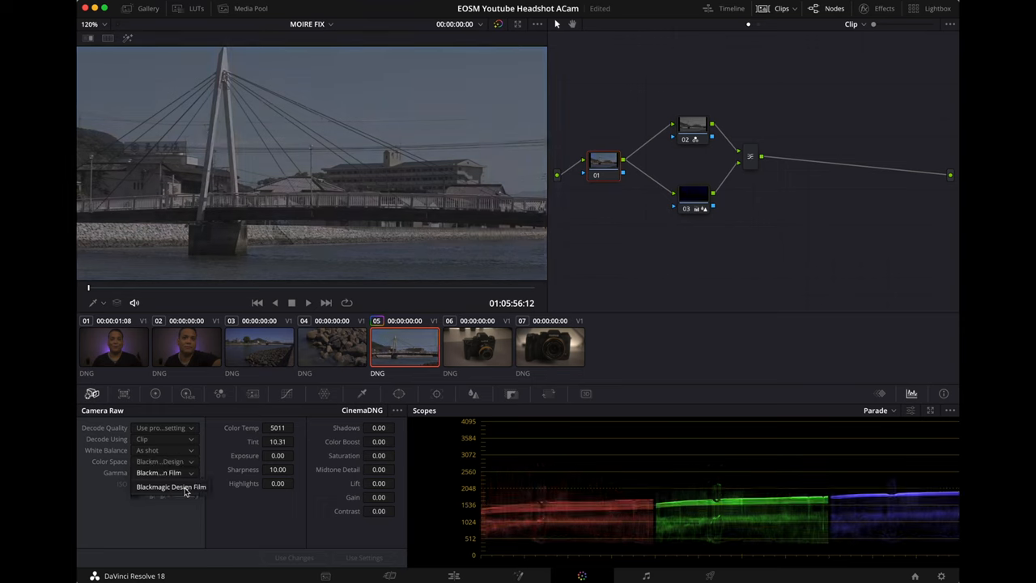
{"action": "left_click", "coordinate": [172, 486]}
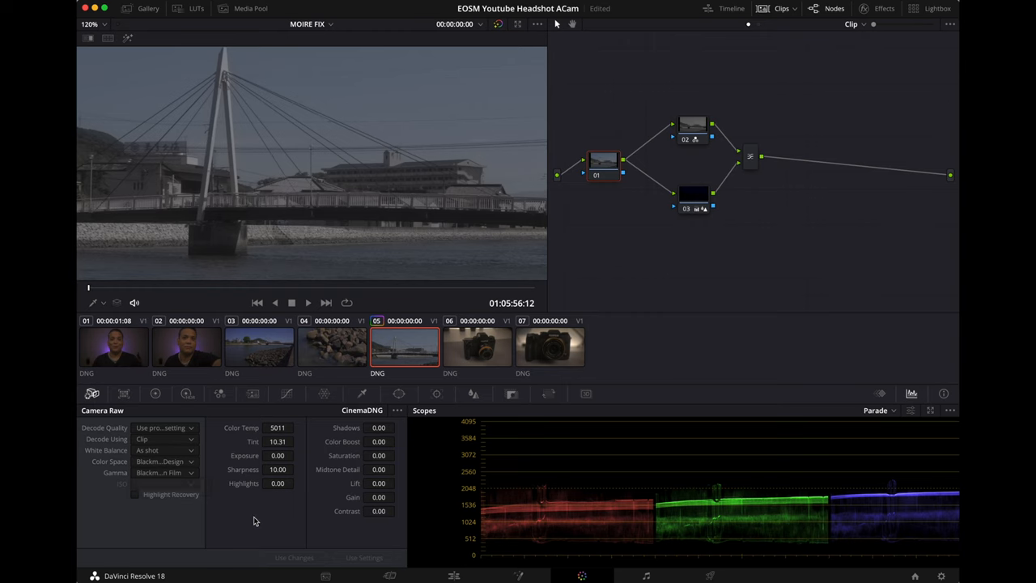
{"action": "mouse_move", "coordinate": [306, 447]}
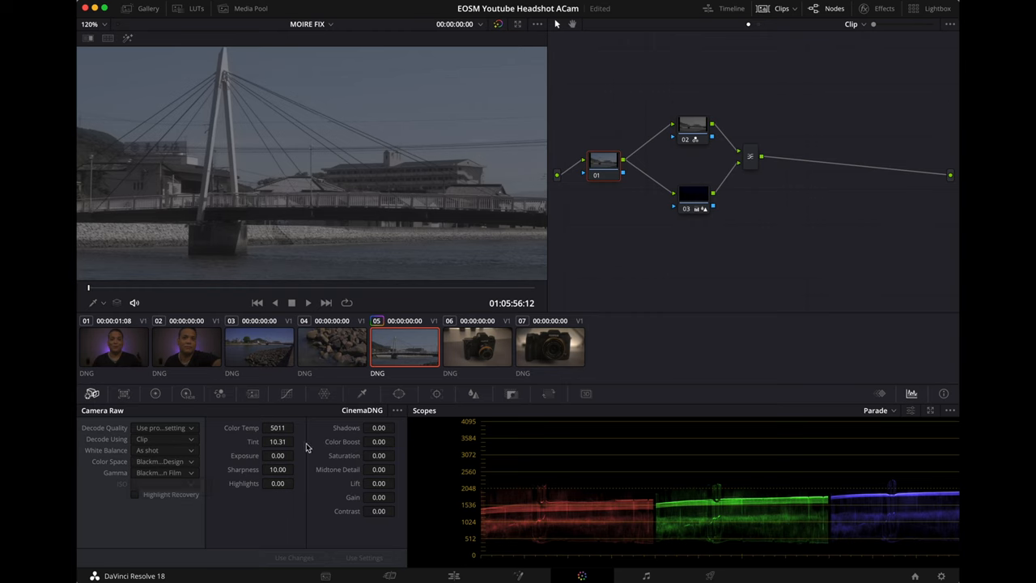
{"action": "left_click_drag", "start_coordinate": [279, 455], "coordinate": [279, 455]}
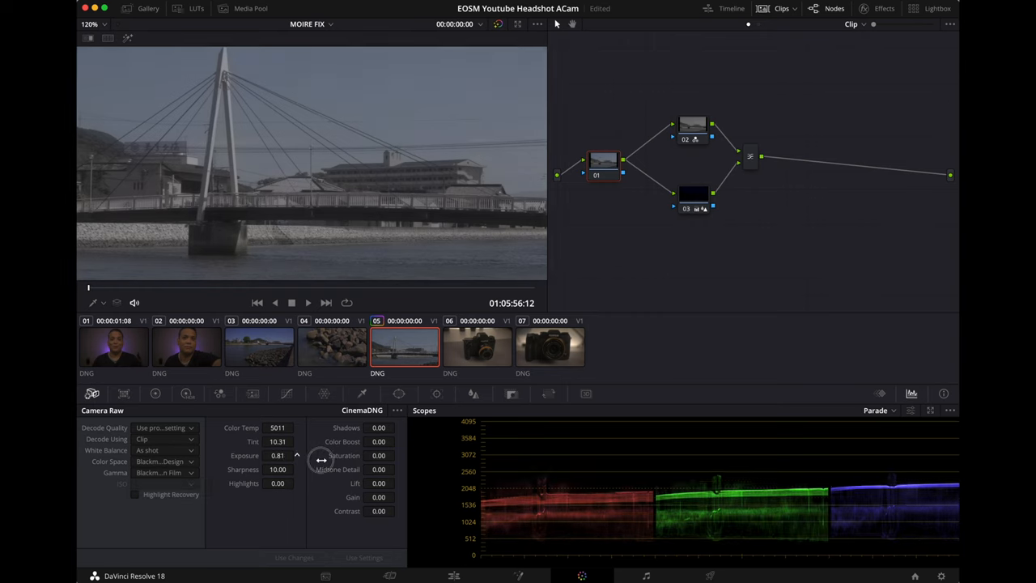
{"action": "left_click_drag", "start_coordinate": [279, 455], "coordinate": [324, 455]}
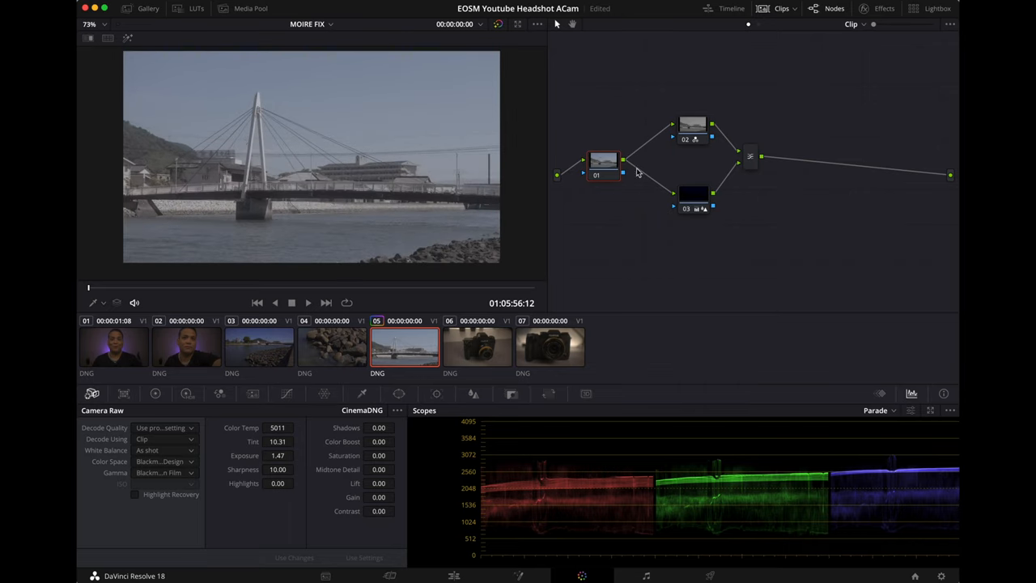
{"action": "mouse_move", "coordinate": [602, 167]}
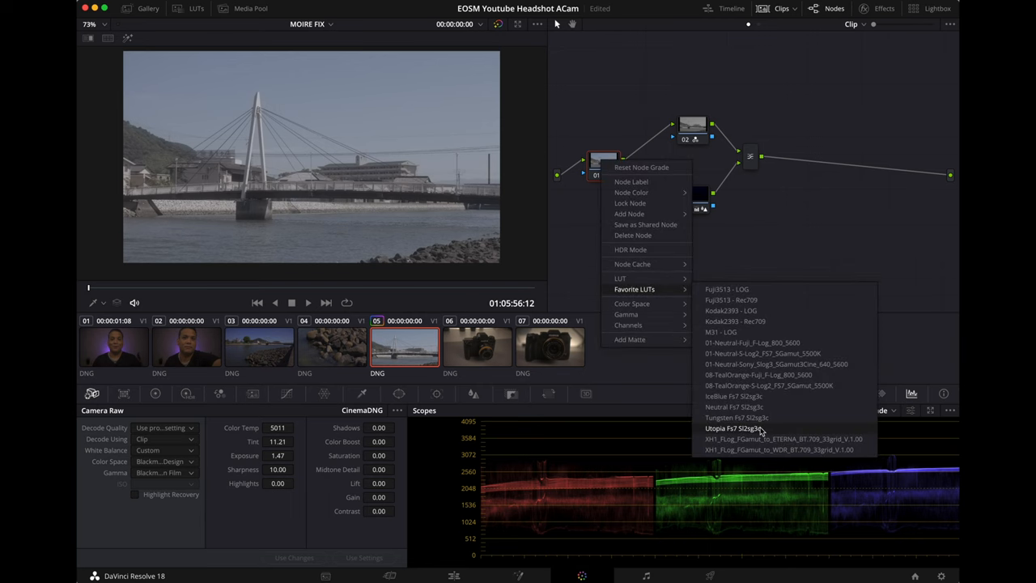
Apply a favourite LUT to the bridge clip's node 01.
{"action": "left_click", "coordinate": [739, 427]}
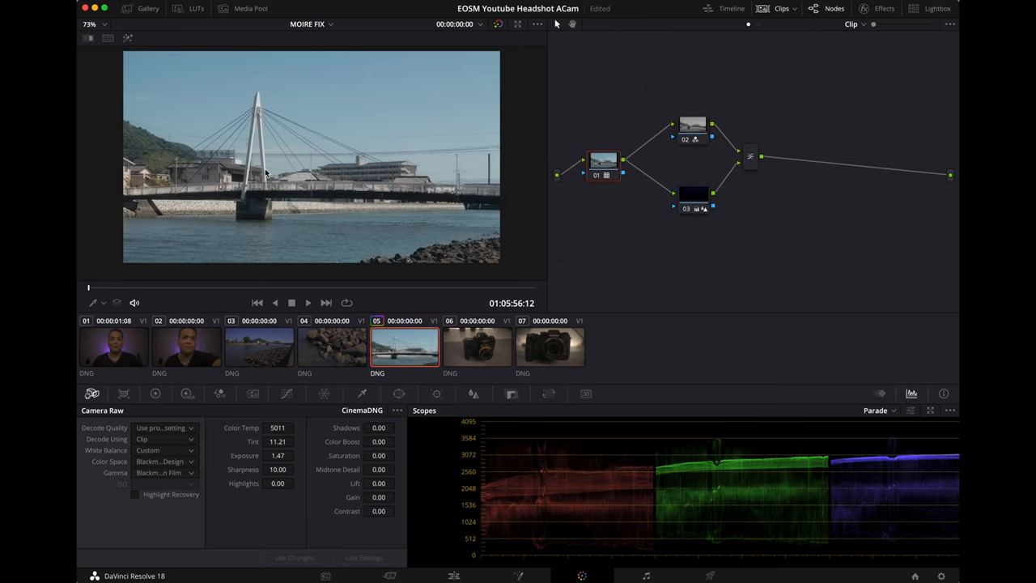
{"action": "mouse_move", "coordinate": [654, 170]}
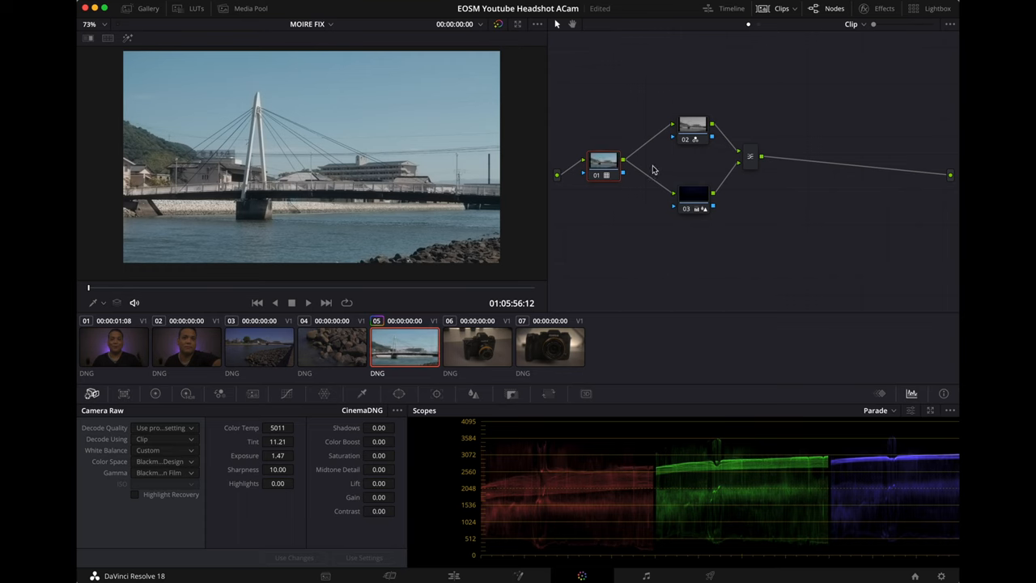
{"action": "mouse_move", "coordinate": [603, 175]}
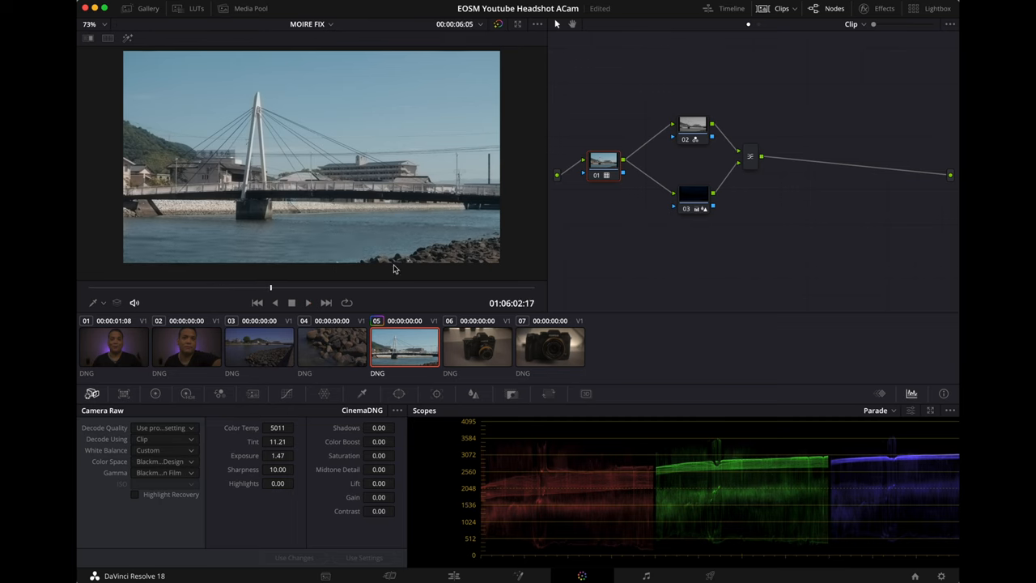
{"action": "mouse_move", "coordinate": [617, 170]}
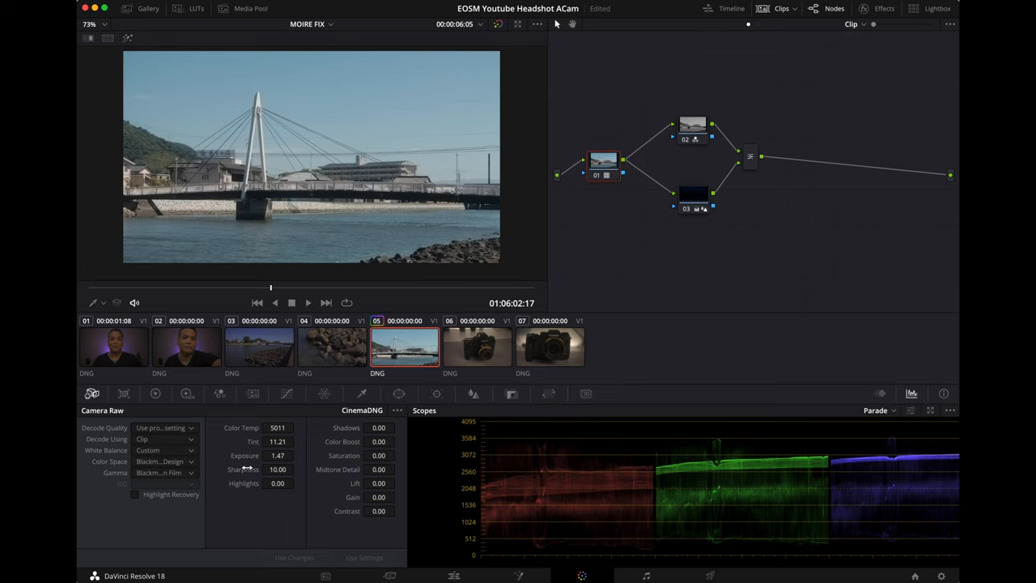
Raise Camera Raw sharpness from 10.00 to 31.90.
{"action": "left_click_drag", "start_coordinate": [279, 470], "coordinate": [305, 470]}
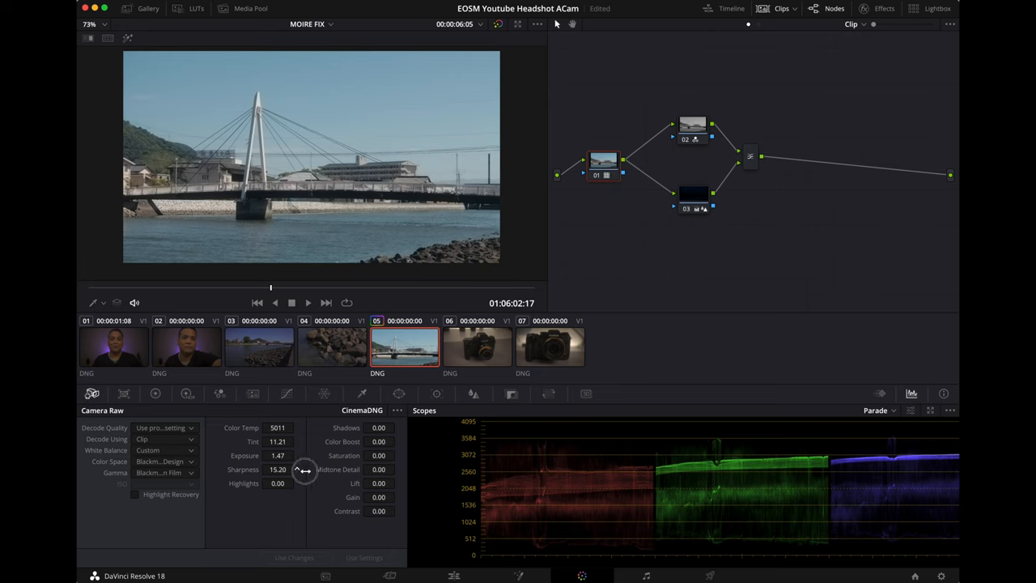
{"action": "left_click_drag", "start_coordinate": [304, 469], "coordinate": [364, 470]}
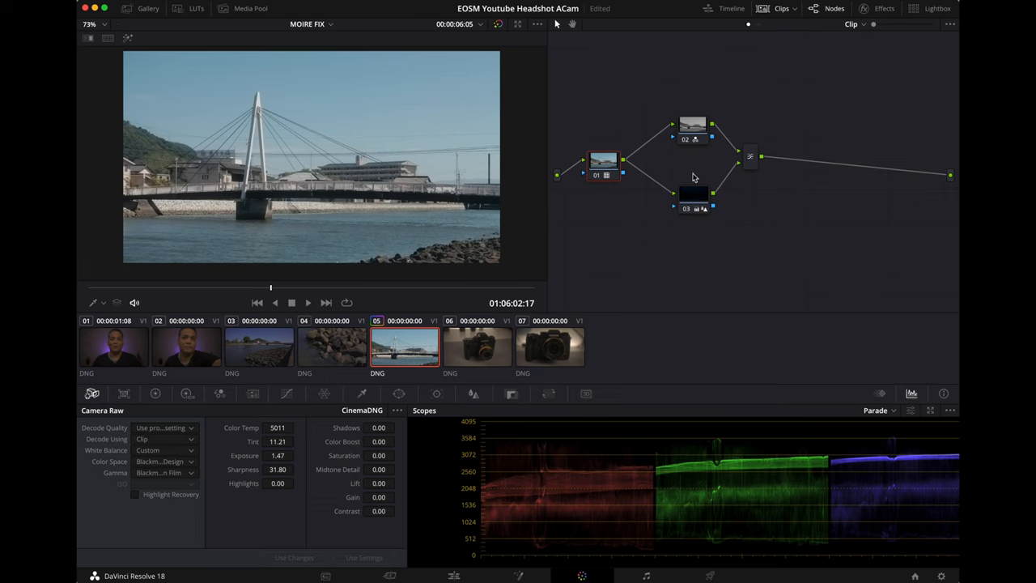
{"action": "mouse_move", "coordinate": [690, 123]}
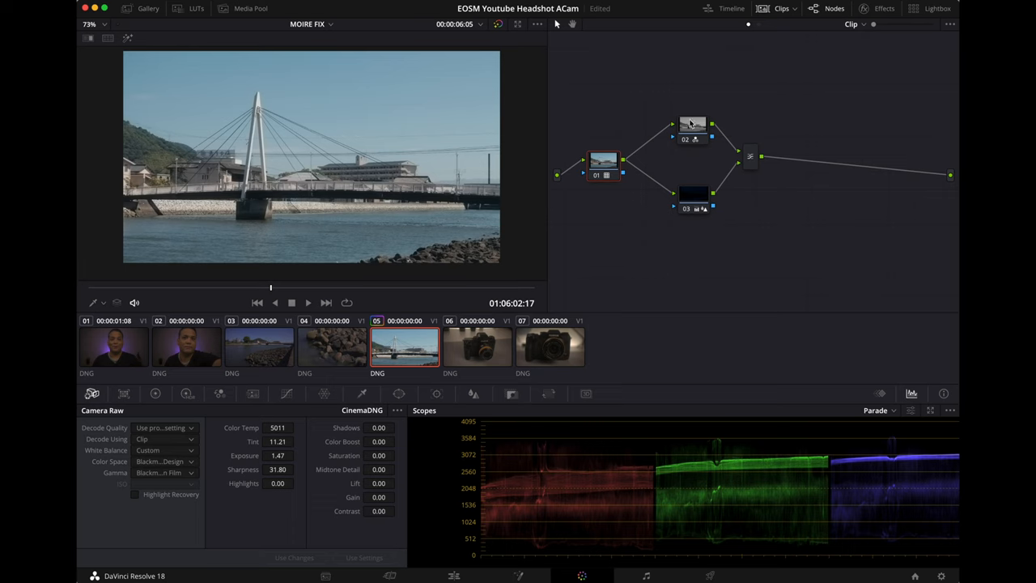
{"action": "mouse_move", "coordinate": [693, 127]}
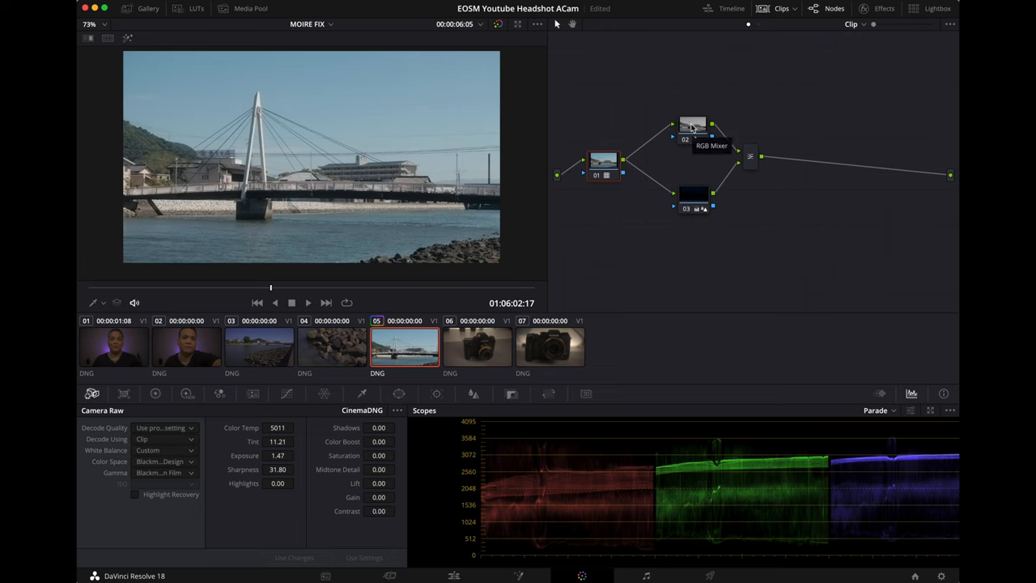
Lower node 02's Blur Radius from 0.50 to 0.48 on the bridge clip.
{"action": "left_click", "coordinate": [693, 129]}
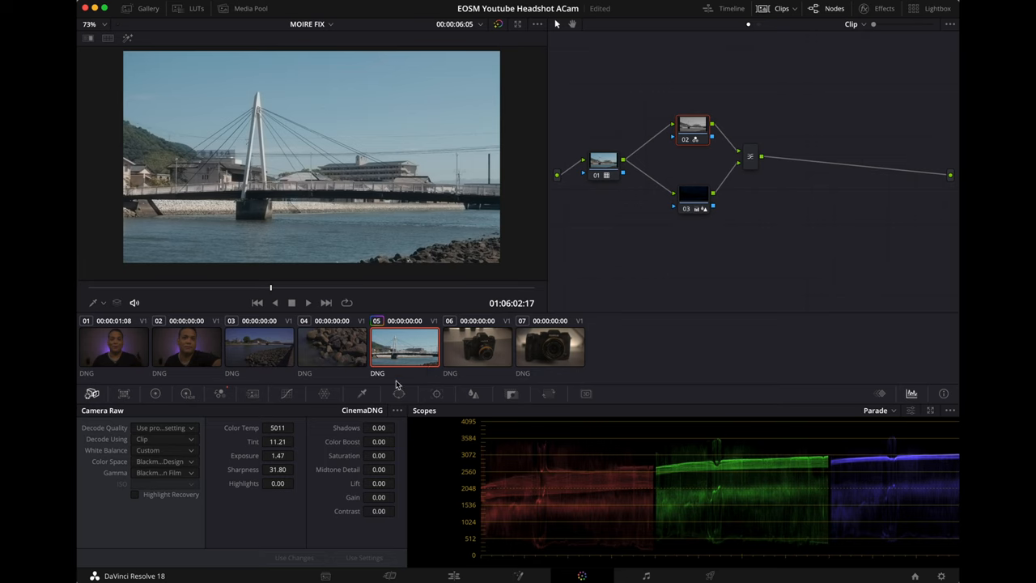
{"action": "left_click", "coordinate": [473, 393]}
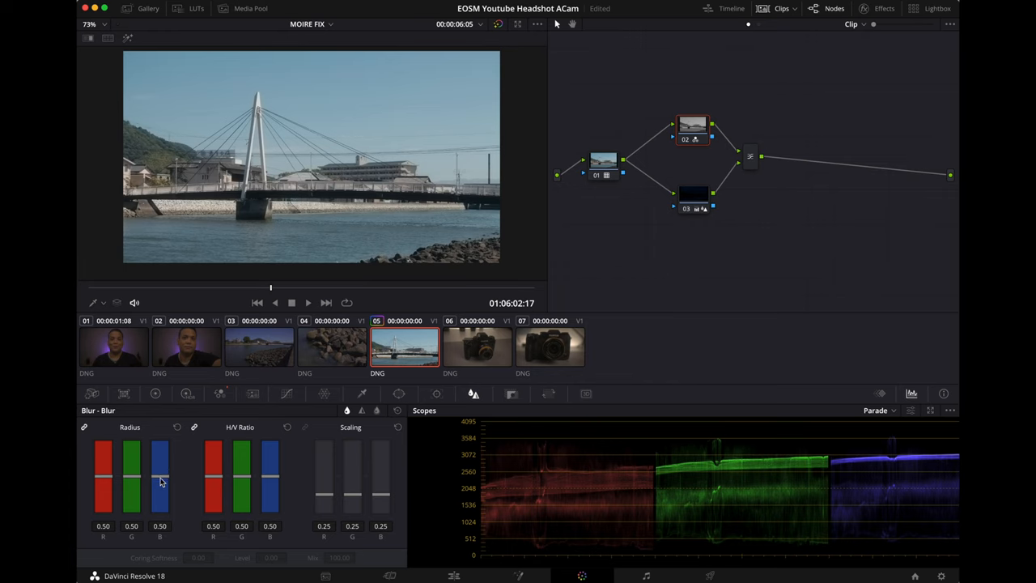
{"action": "left_click_drag", "start_coordinate": [161, 473], "coordinate": [160, 482]}
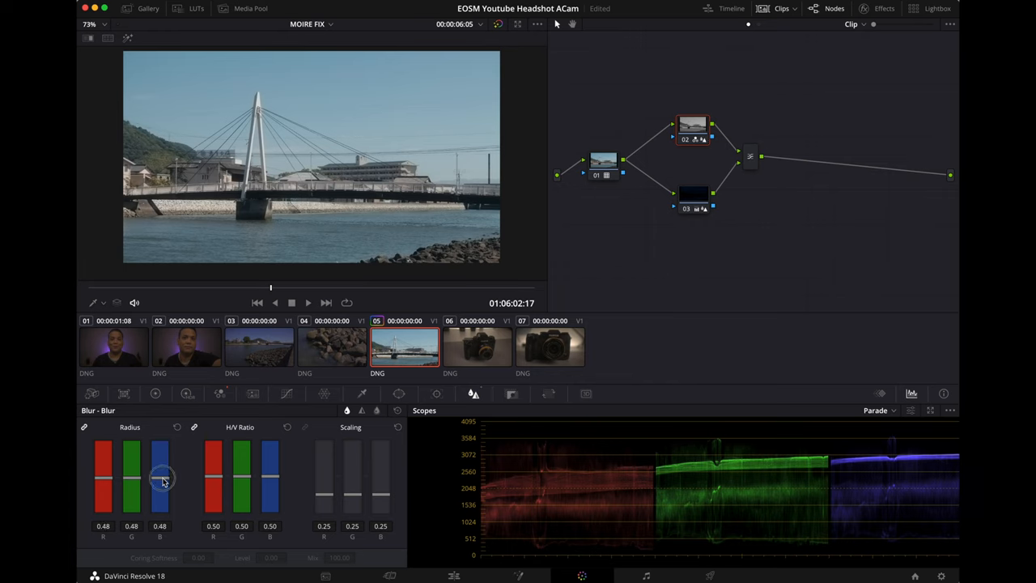
{"action": "left_click_drag", "start_coordinate": [159, 473], "coordinate": [159, 482]}
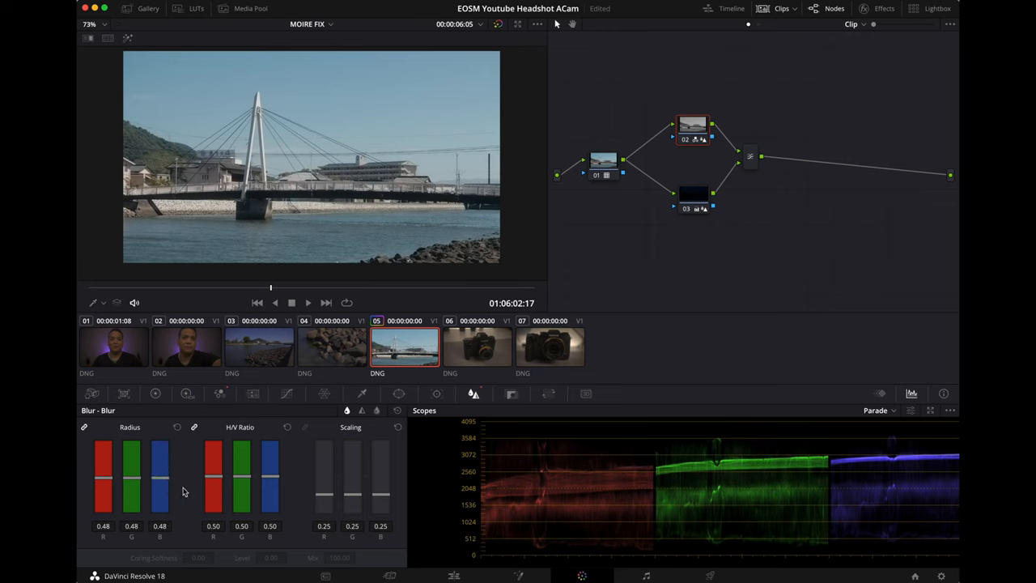
{"action": "mouse_move", "coordinate": [716, 154]}
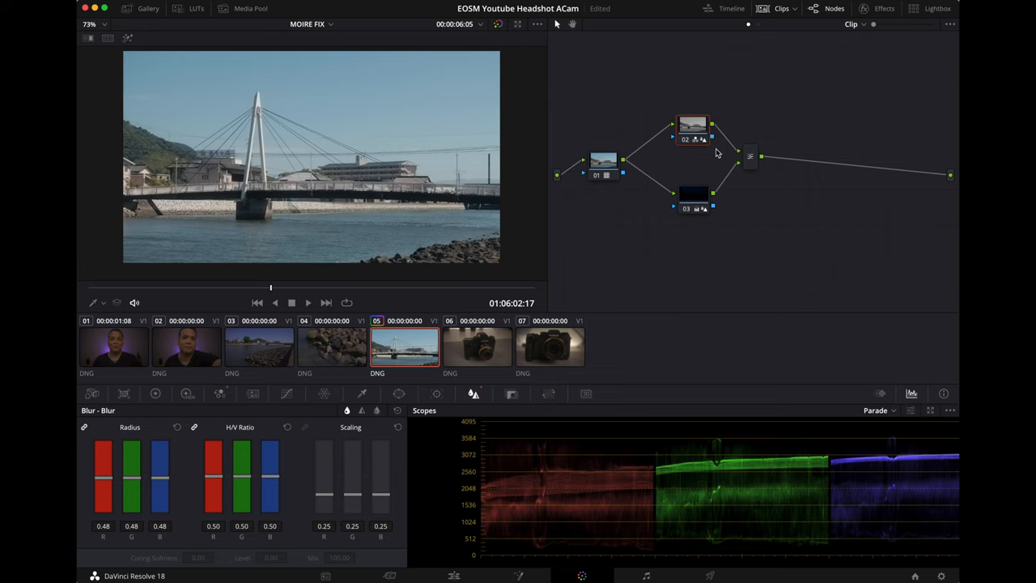
{"action": "mouse_move", "coordinate": [396, 348]}
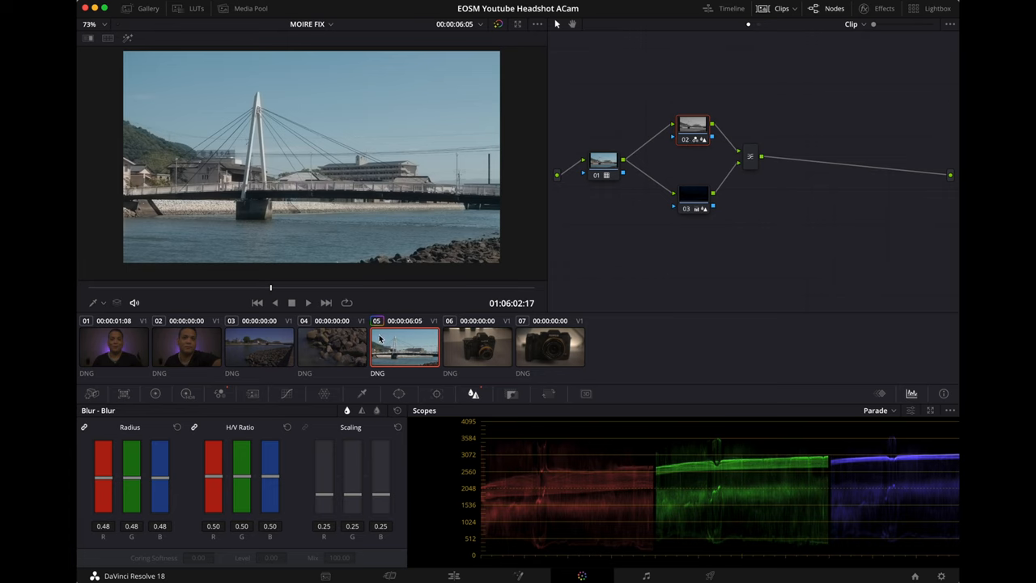
Load clip 04, the rocks clip, which still has a single node.
{"action": "left_click", "coordinate": [332, 346]}
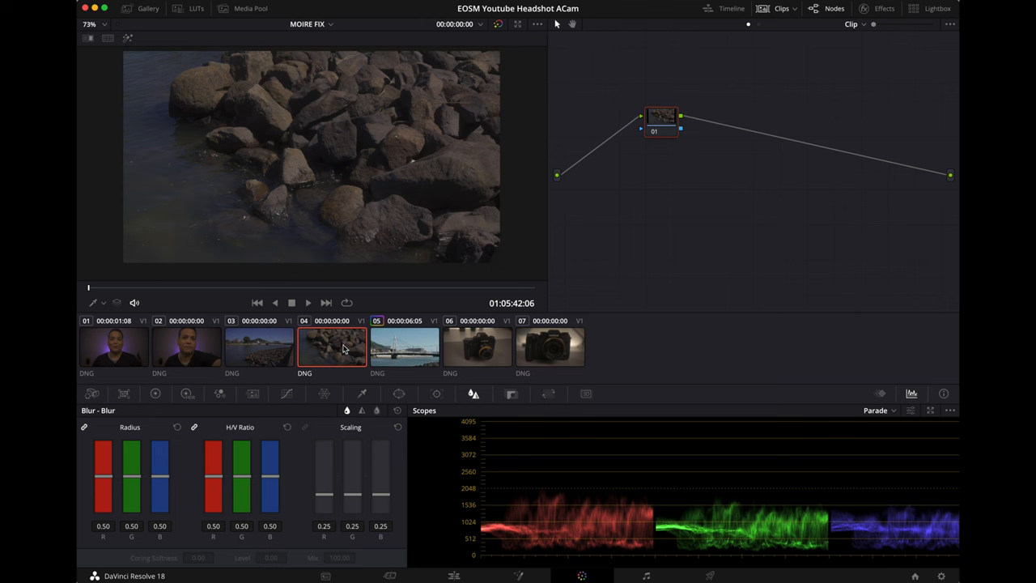
Apply the moire-fix grade to the rocks clip, raise Camera Raw exposure to 1.80 and shadows to 2.50, then load the next bridge clip.
{"action": "left_click", "coordinate": [332, 347]}
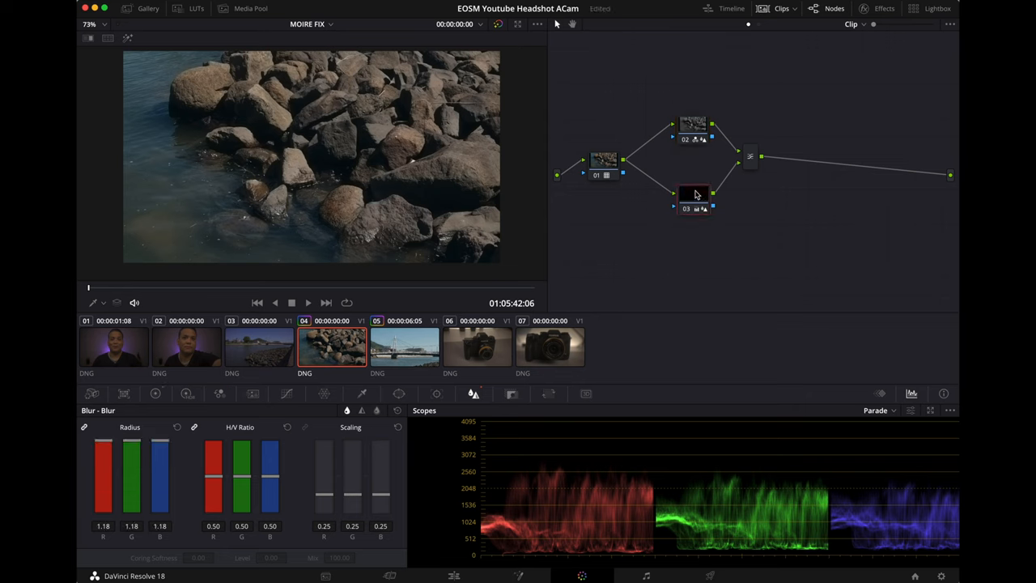
{"action": "mouse_move", "coordinate": [732, 165]}
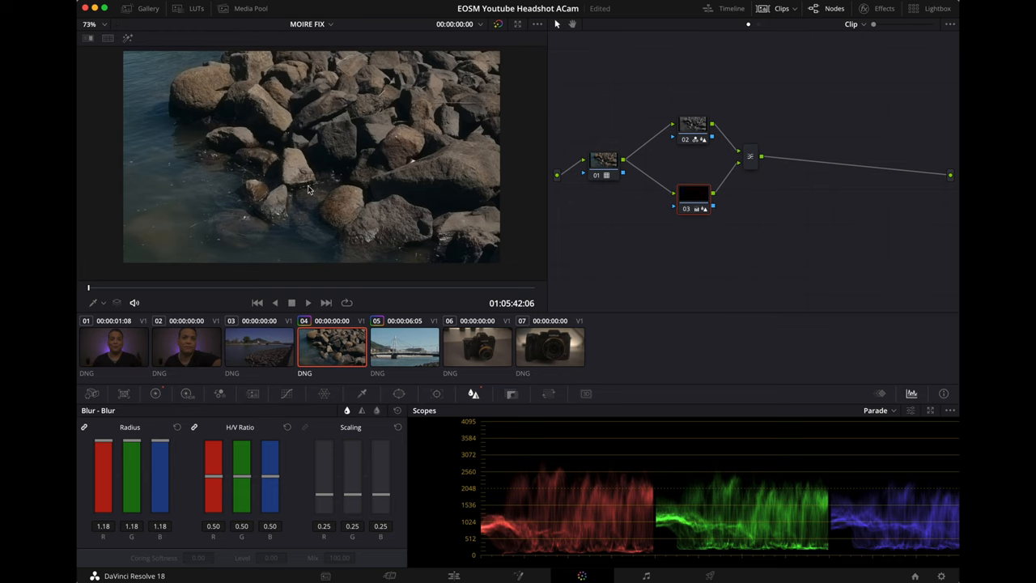
{"action": "mouse_move", "coordinate": [323, 404]}
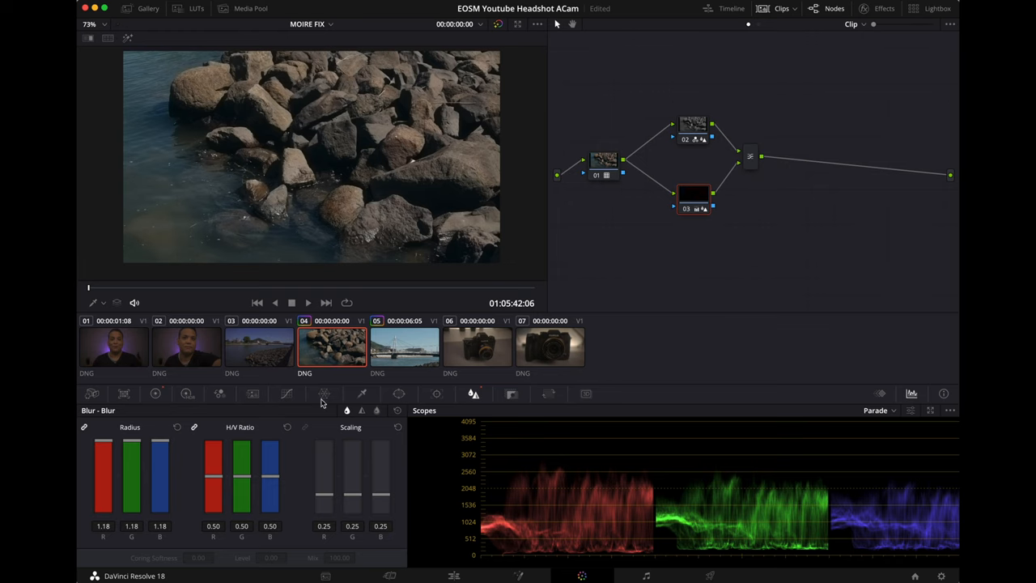
{"action": "left_click", "coordinate": [92, 394]}
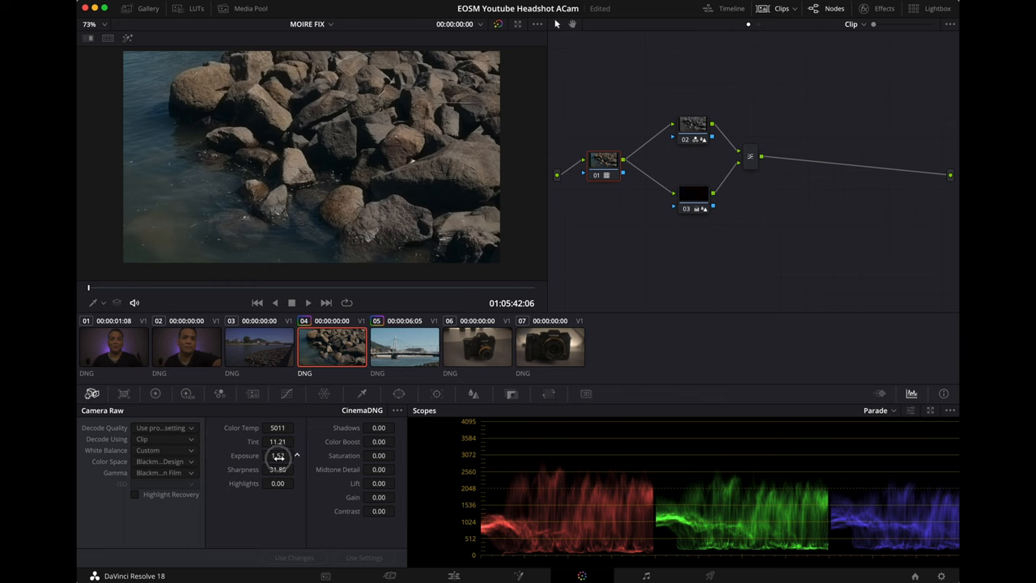
{"action": "left_click_drag", "start_coordinate": [278, 455], "coordinate": [295, 456]}
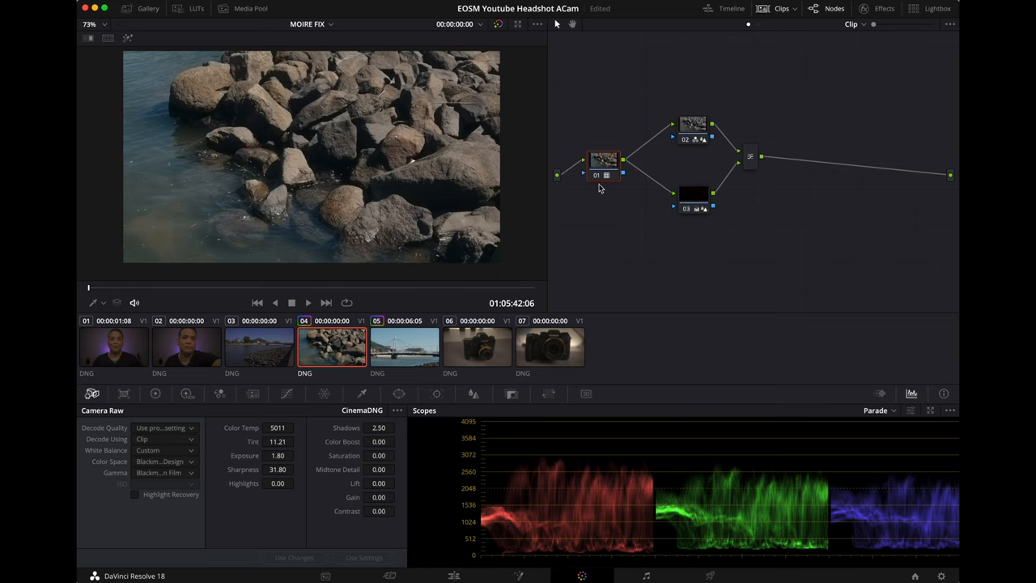
{"action": "left_click", "coordinate": [259, 346]}
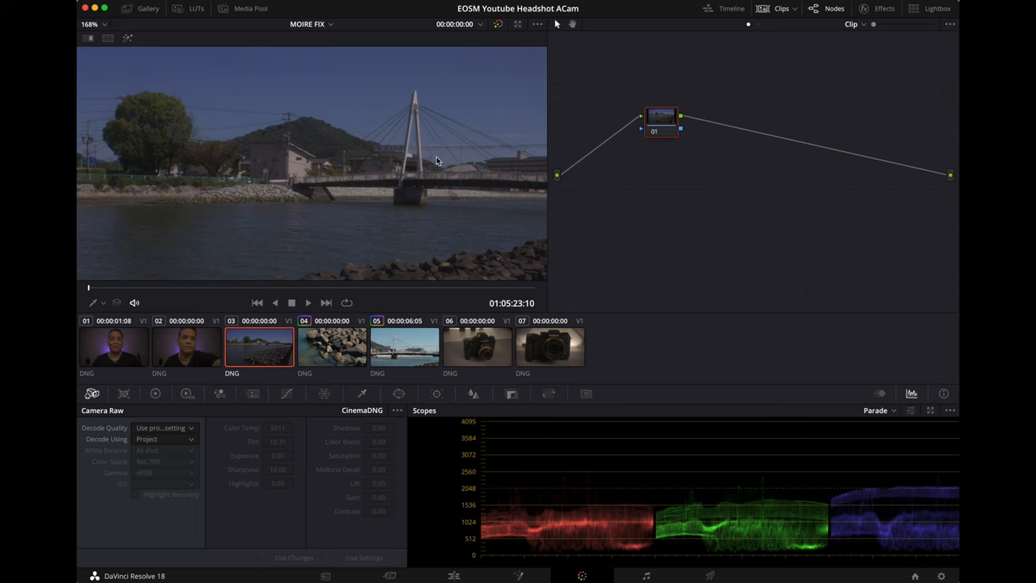
{"action": "mouse_move", "coordinate": [641, 194]}
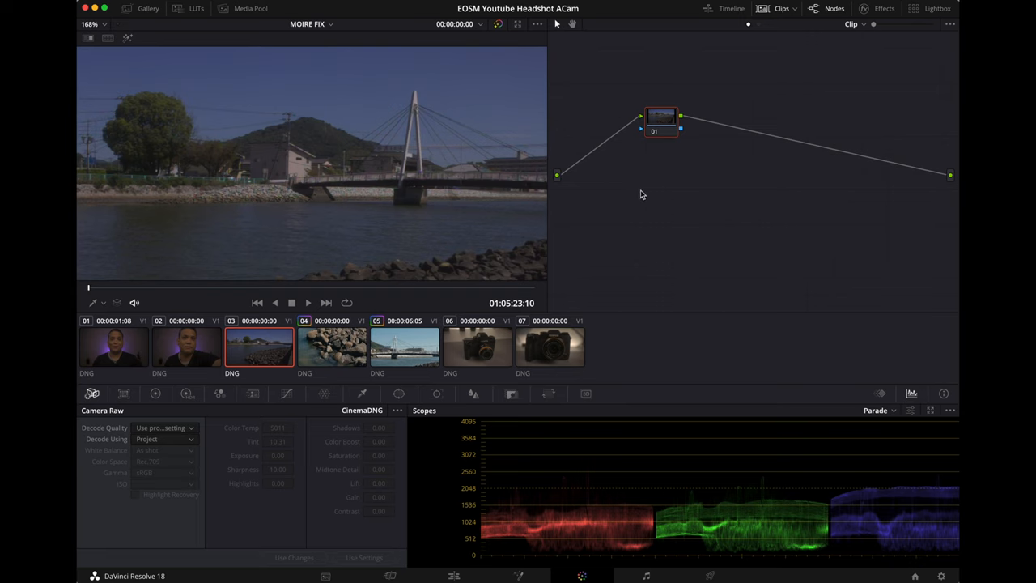
{"action": "mouse_move", "coordinate": [694, 113]}
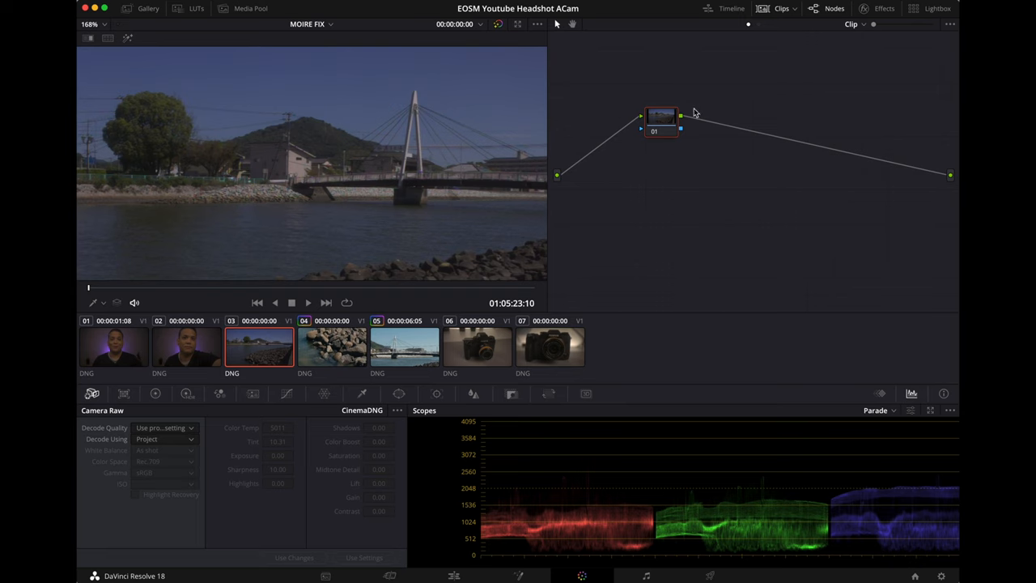
Apply the Moire Fix preset with clip-level custom white balance to clip 03, then load clip 06.
{"action": "left_click_drag", "start_coordinate": [660, 120], "coordinate": [635, 147]}
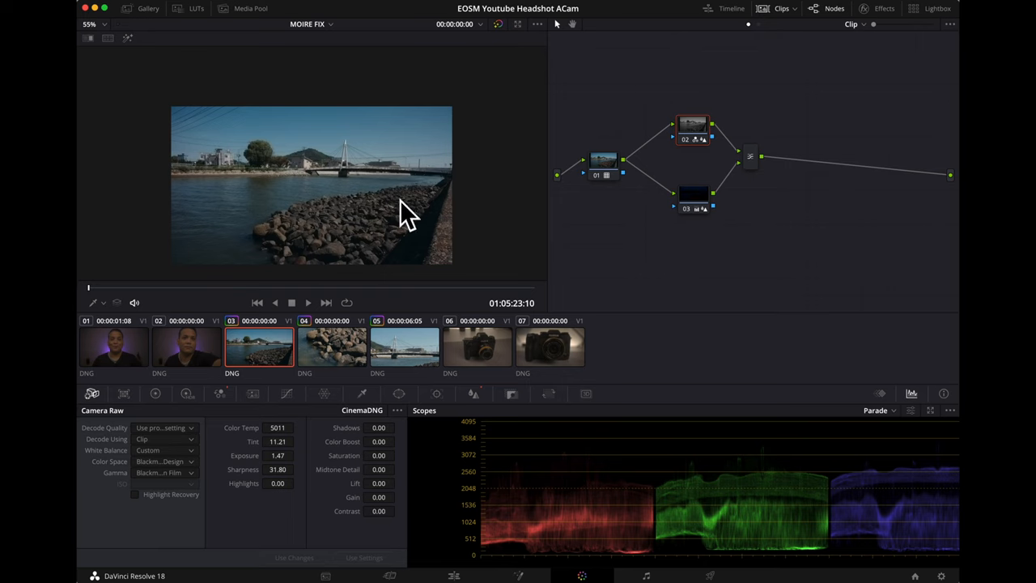
{"action": "mouse_move", "coordinate": [337, 182]}
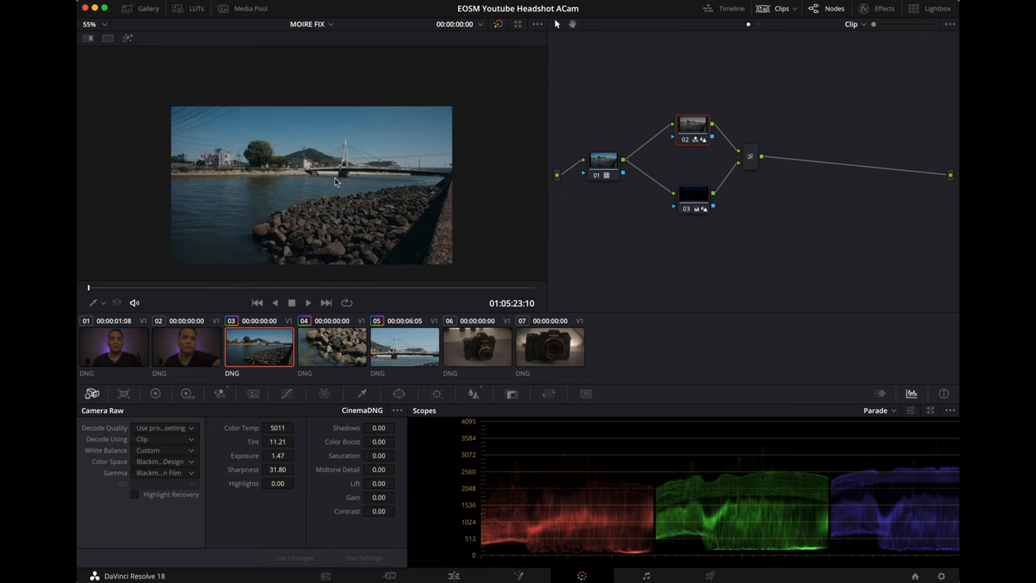
{"action": "mouse_move", "coordinate": [473, 343]}
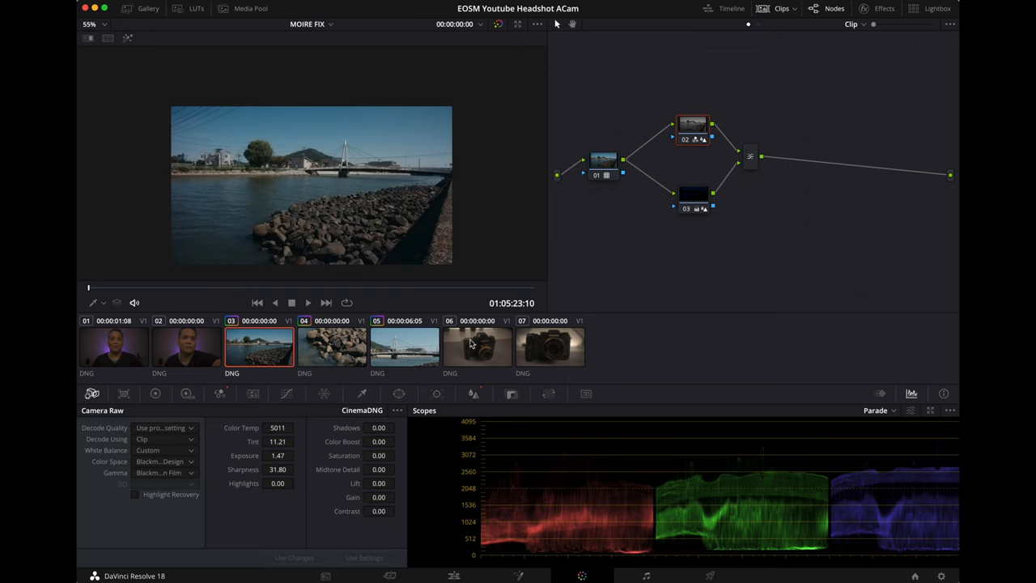
{"action": "left_click", "coordinate": [477, 347]}
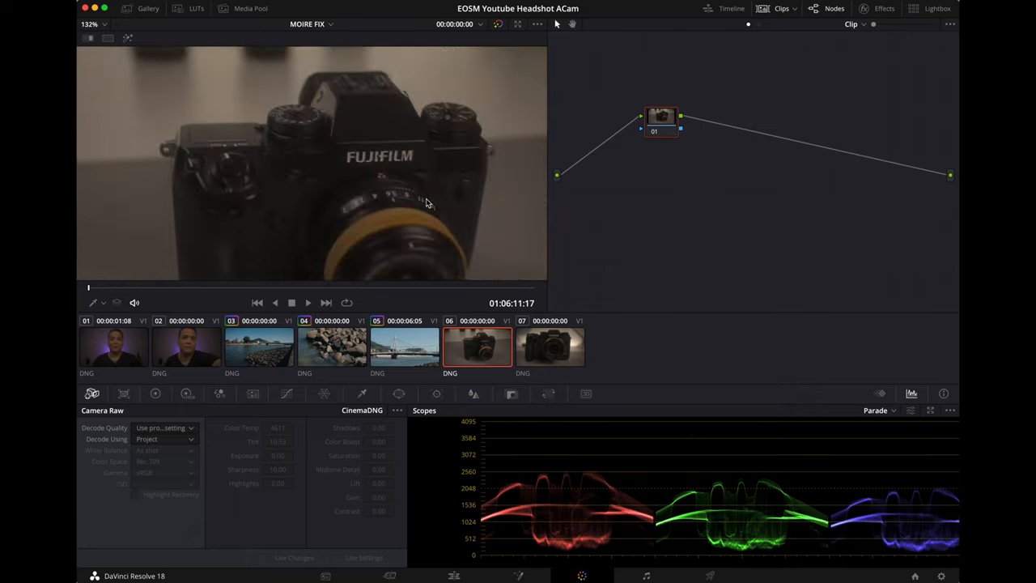
{"action": "mouse_move", "coordinate": [437, 218]}
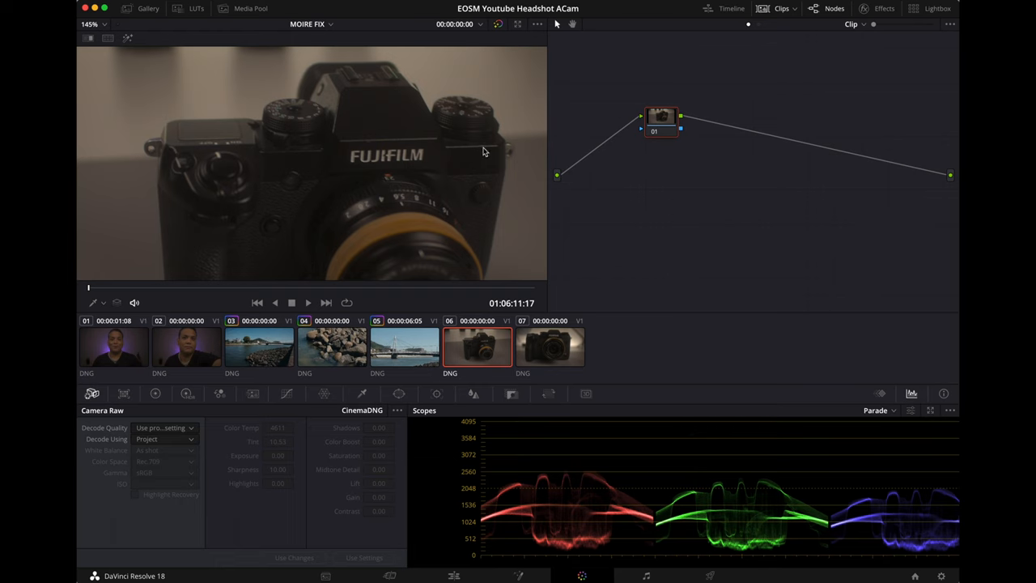
{"action": "mouse_move", "coordinate": [357, 142]}
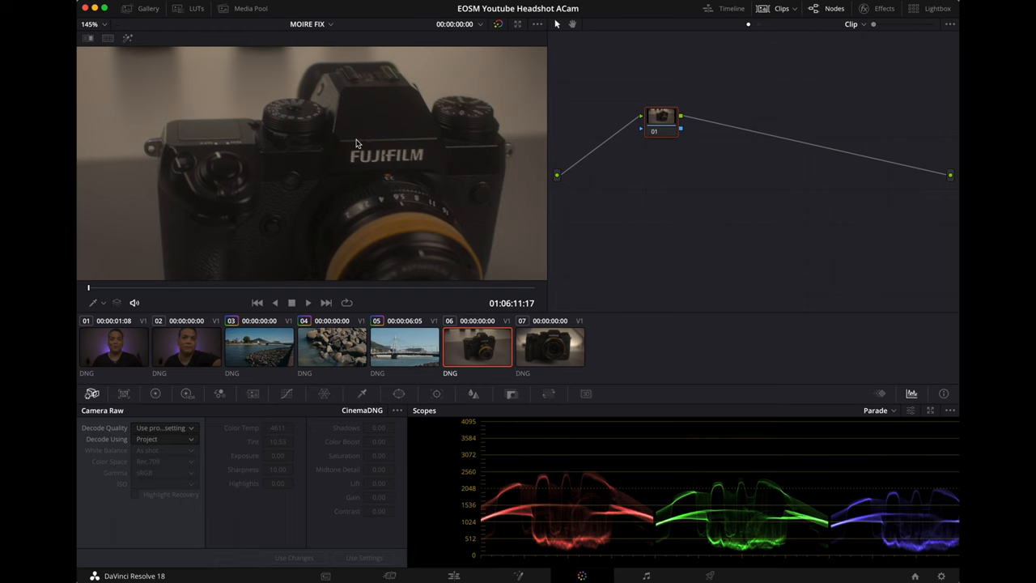
{"action": "mouse_move", "coordinate": [392, 71]}
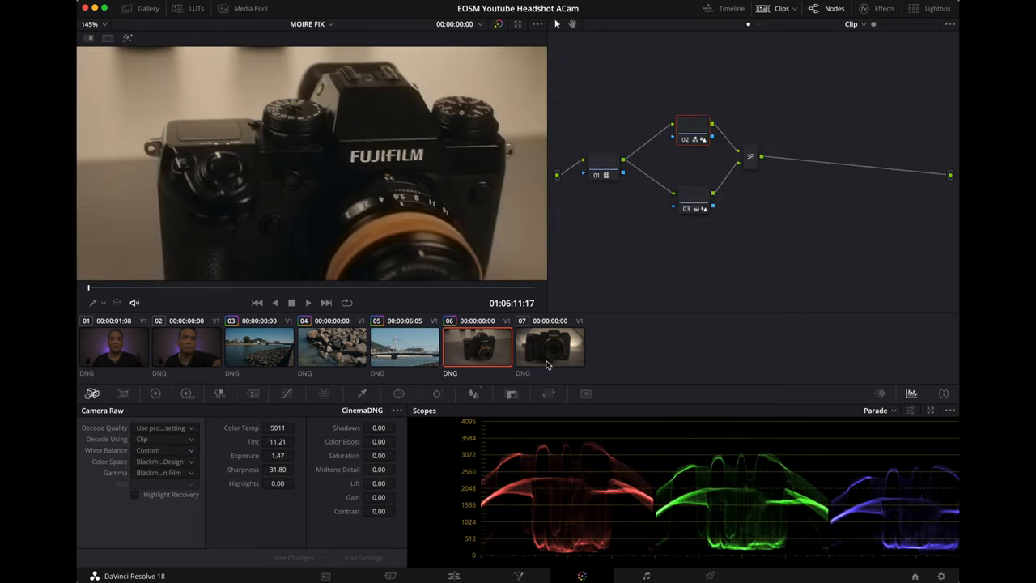
Grade clip 06 with the Moire Fix tree at exposure 1.65, temp 4311, tint 9.21, then load clip 07.
{"action": "left_click", "coordinate": [478, 346]}
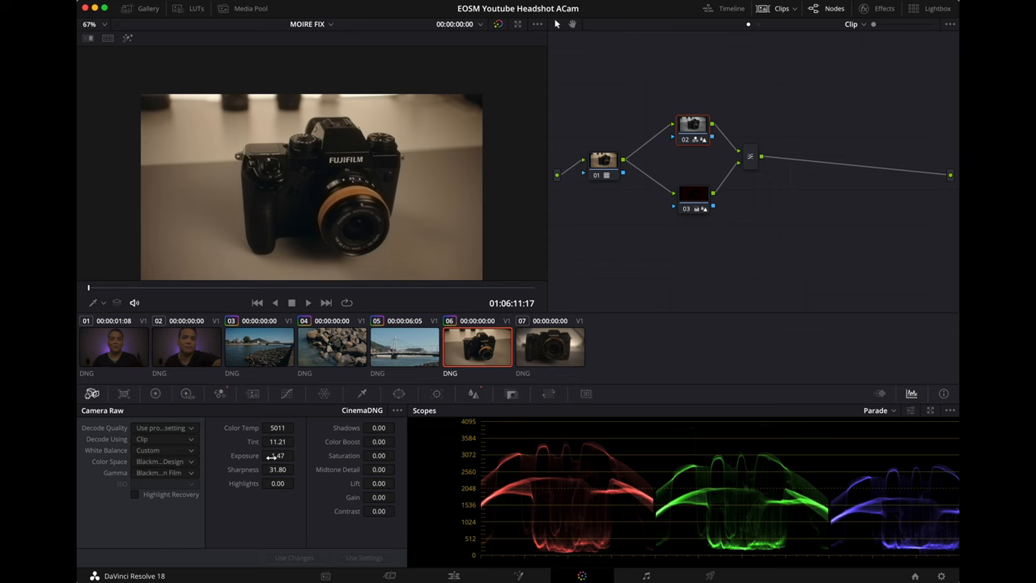
{"action": "left_click_drag", "start_coordinate": [267, 455], "coordinate": [310, 455]}
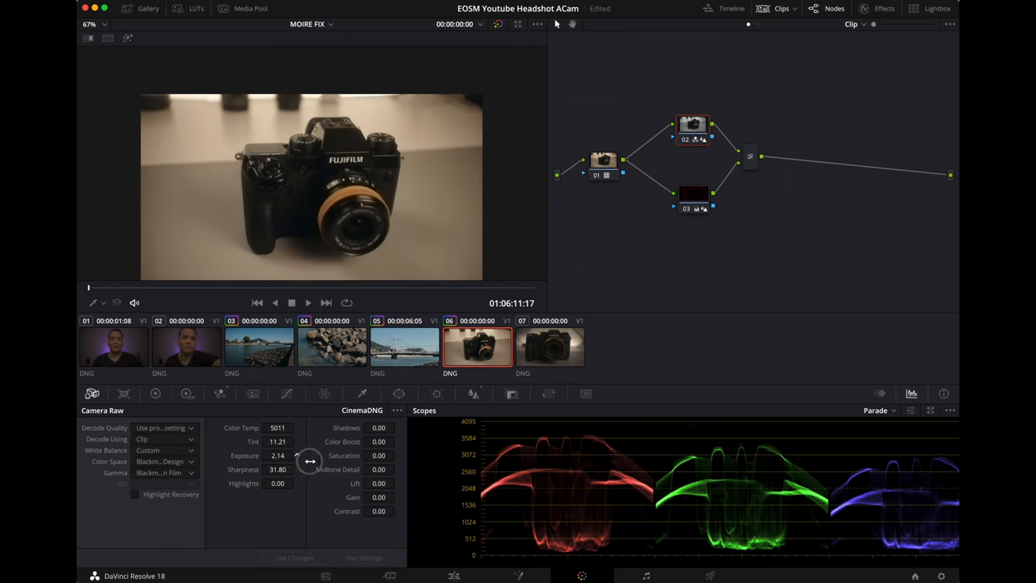
{"action": "left_click_drag", "start_coordinate": [288, 462], "coordinate": [272, 461]}
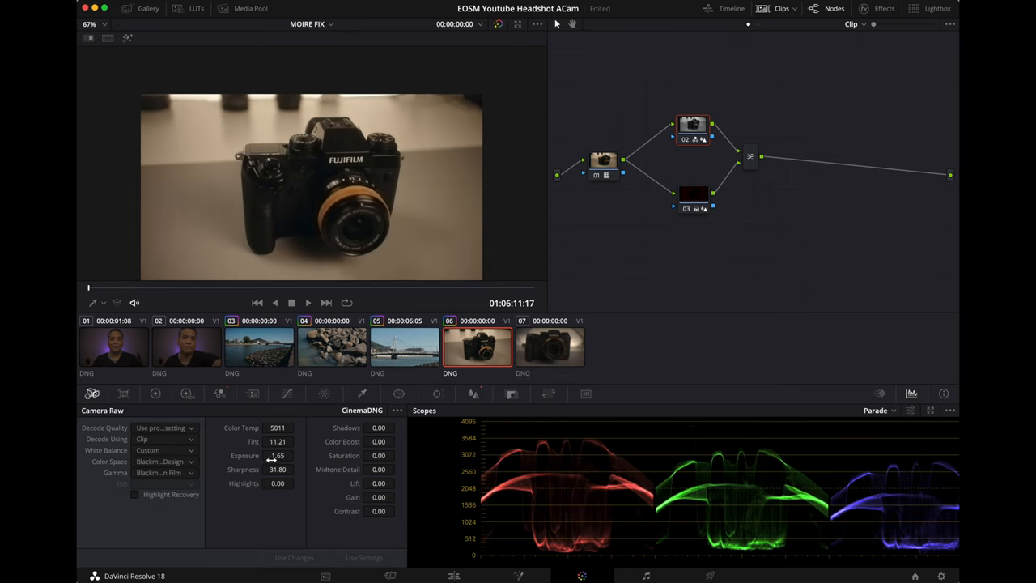
{"action": "left_click_drag", "start_coordinate": [279, 427], "coordinate": [251, 427]}
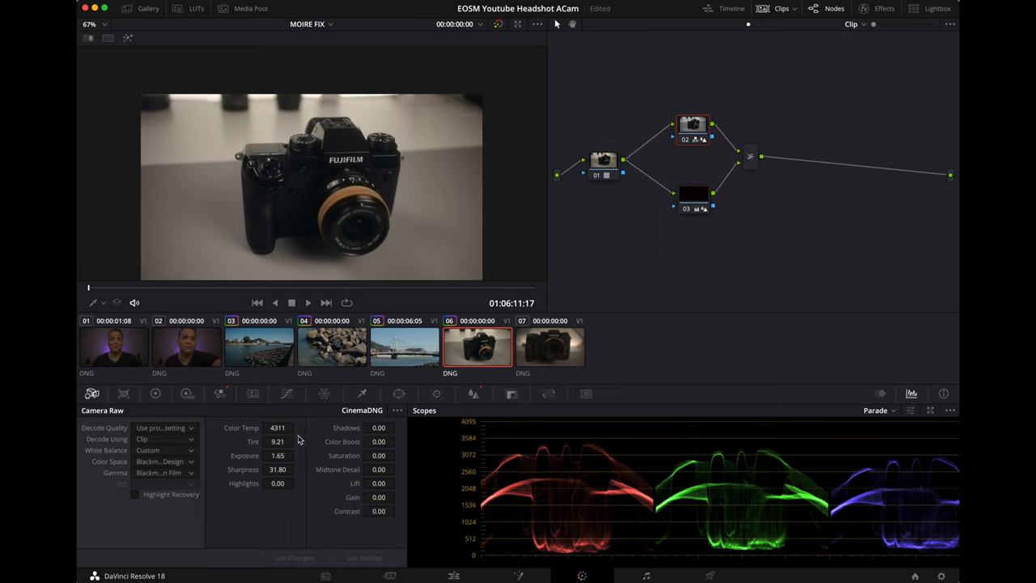
{"action": "mouse_move", "coordinate": [445, 227]}
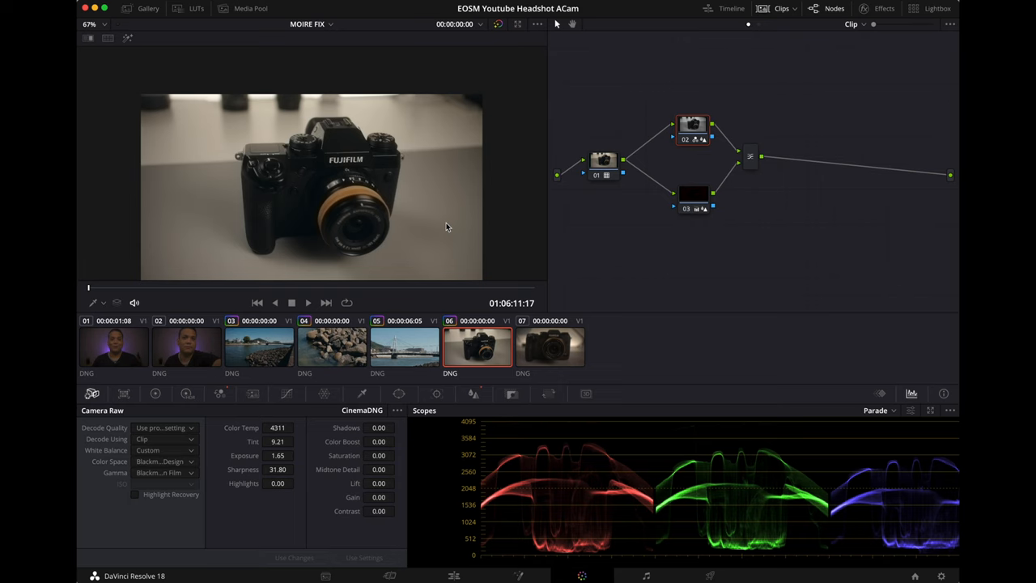
{"action": "mouse_move", "coordinate": [564, 214]}
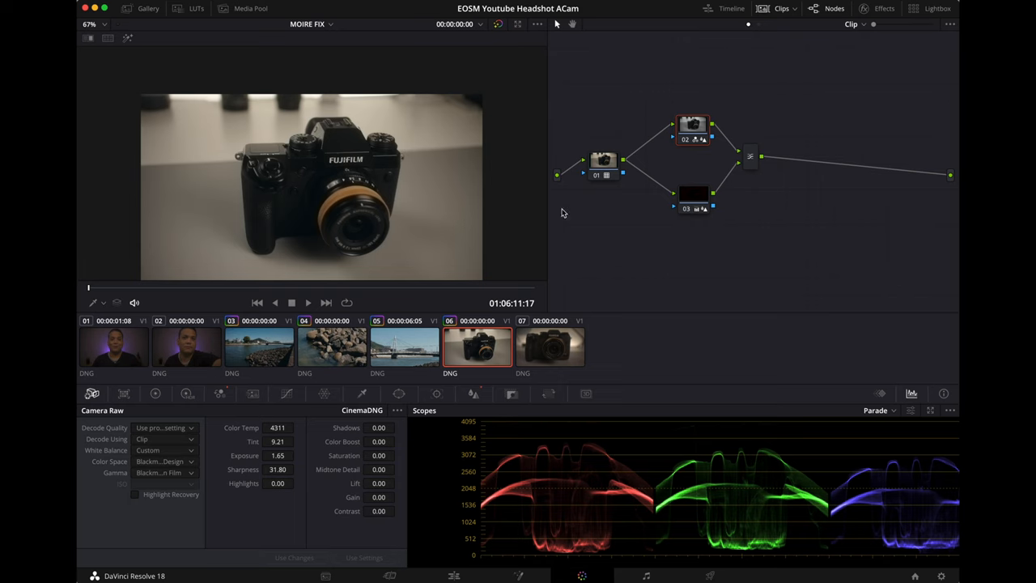
{"action": "mouse_move", "coordinate": [554, 343]}
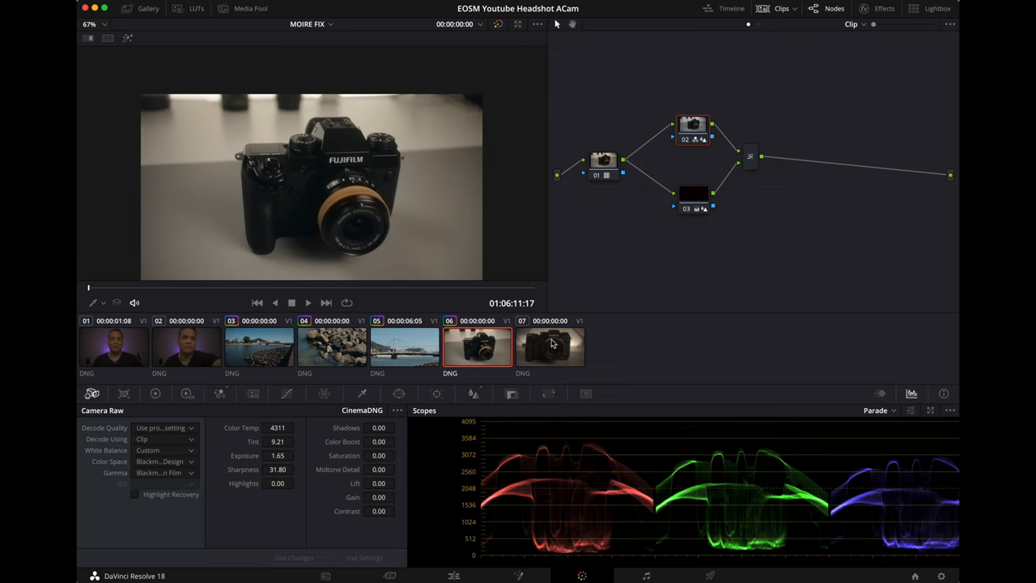
{"action": "left_click", "coordinate": [550, 346]}
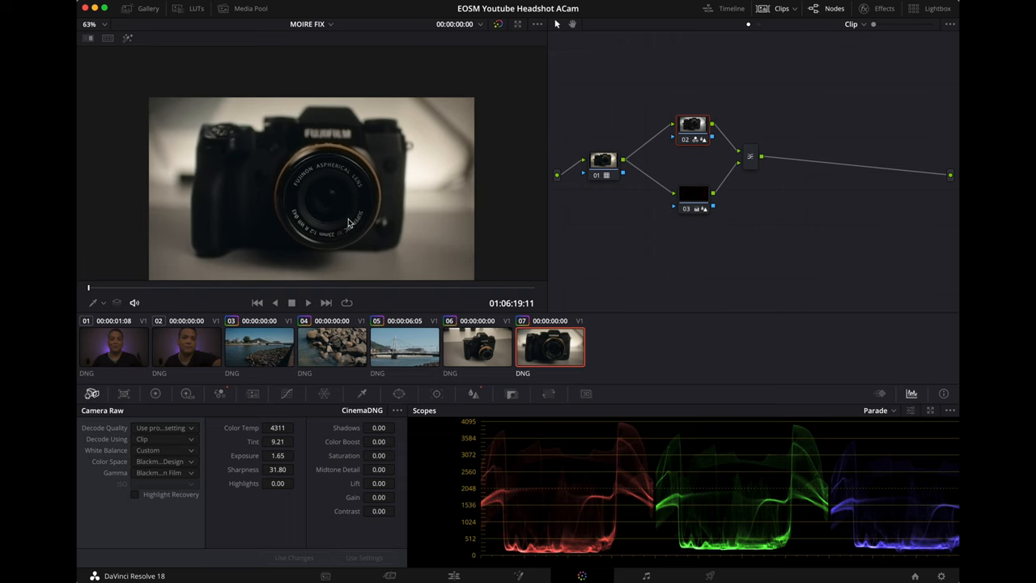
{"action": "mouse_move", "coordinate": [399, 188]}
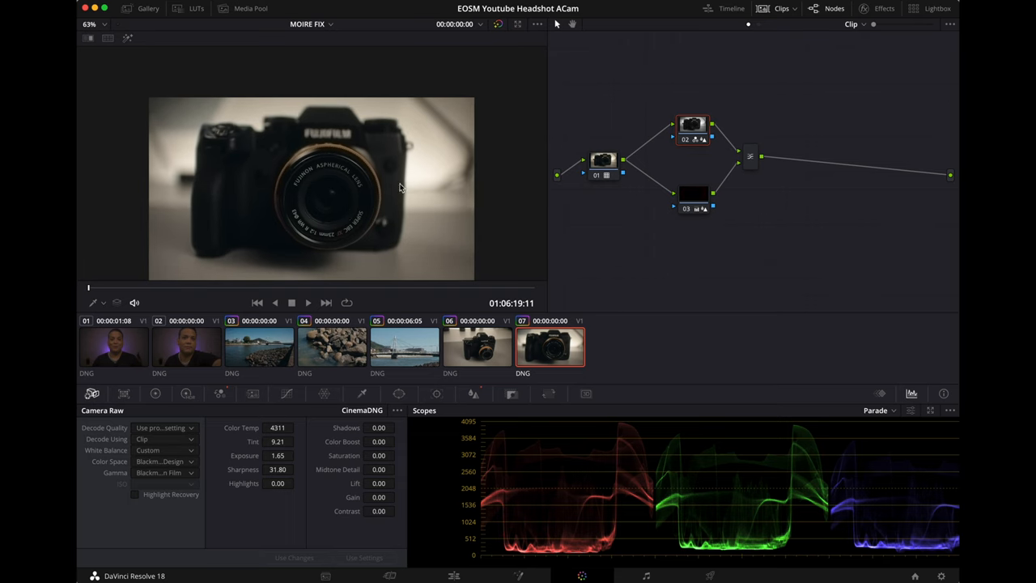
With clip 07 carrying the moire-fix grade, load headshot clip 02.
{"action": "left_click", "coordinate": [187, 347]}
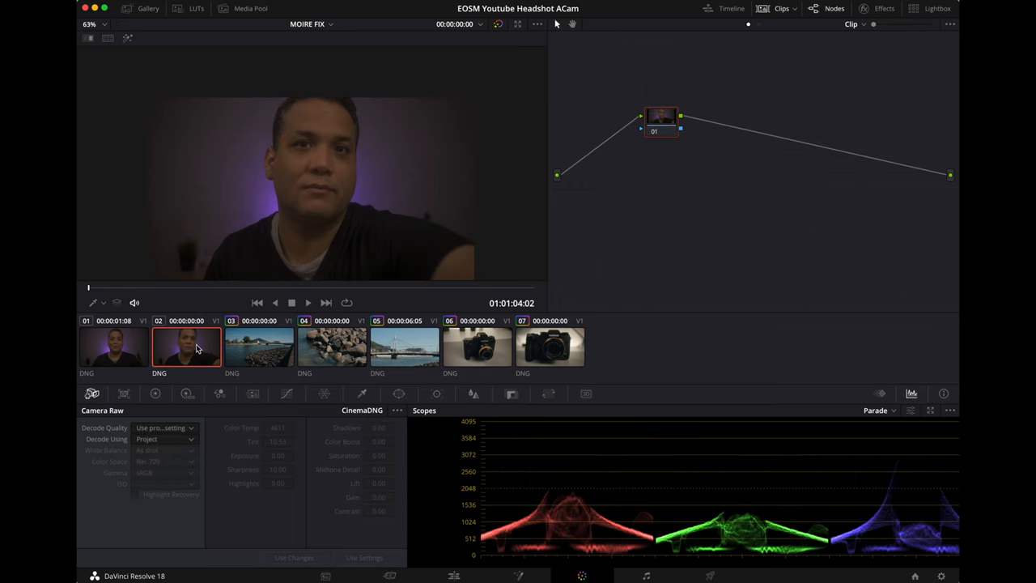
{"action": "mouse_move", "coordinate": [159, 358]}
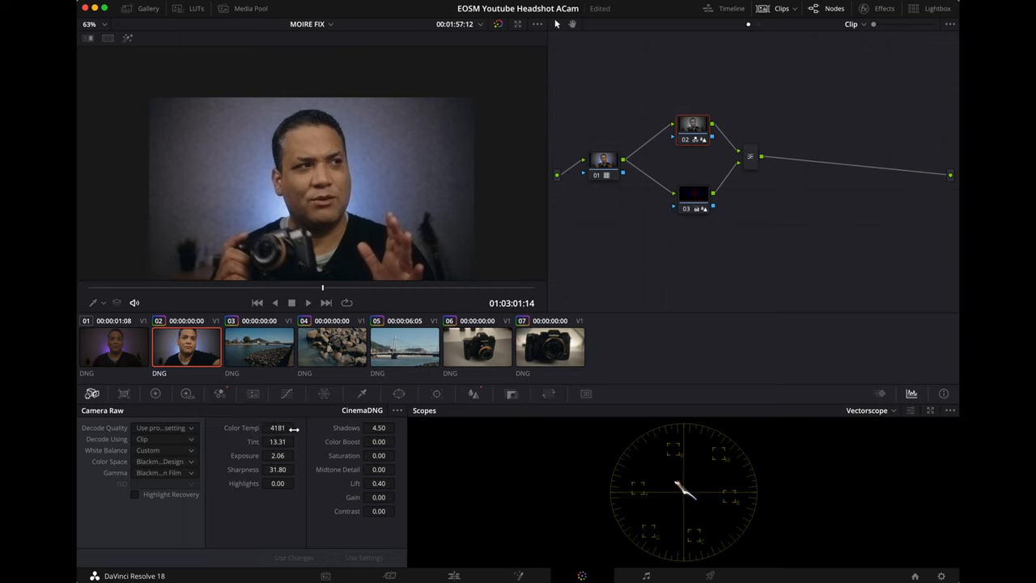
Give clips 02 and 01 the Moire Fix tree with temp 4181, tint 13.31, exposure 1.81, shadows 4.50, lift 0.42.
{"action": "left_click", "coordinate": [186, 346]}
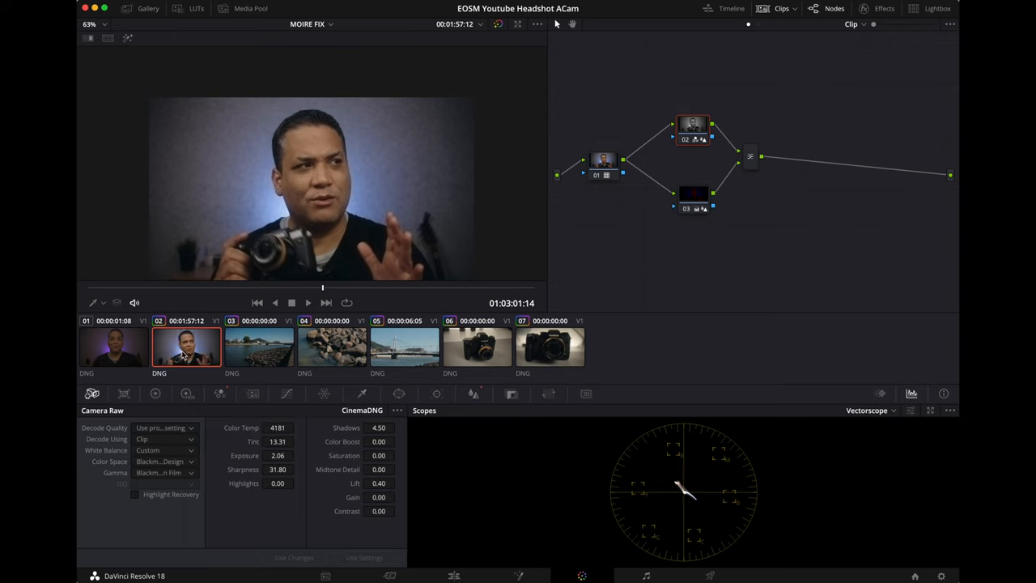
{"action": "left_click", "coordinate": [114, 347]}
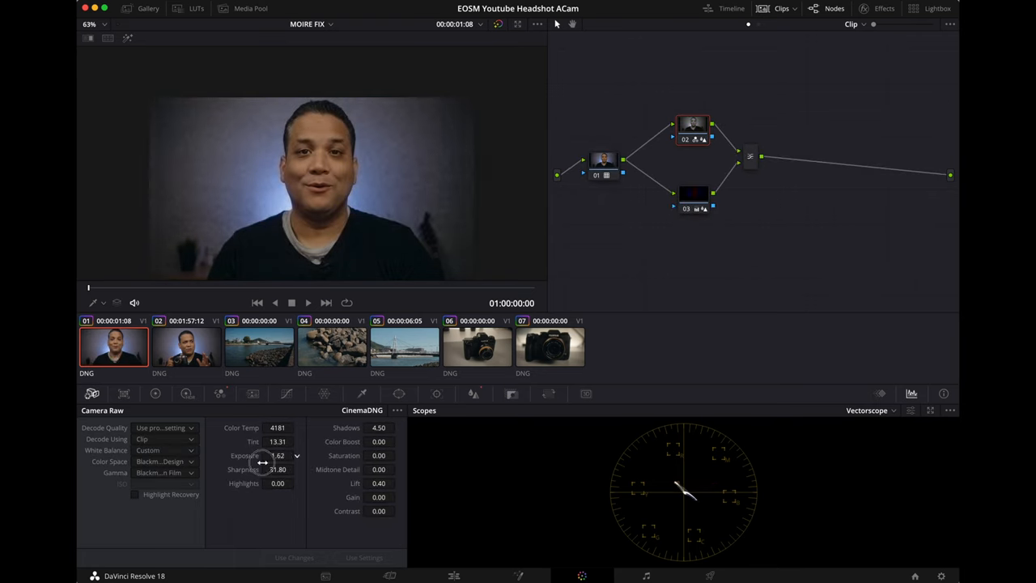
{"action": "left_click", "coordinate": [186, 346]}
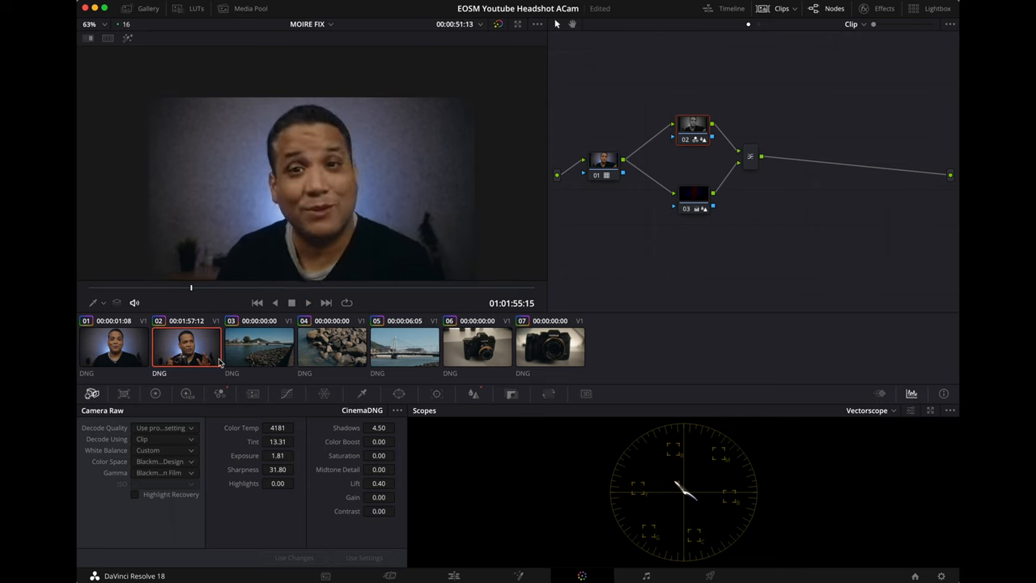
{"action": "left_click", "coordinate": [114, 347]}
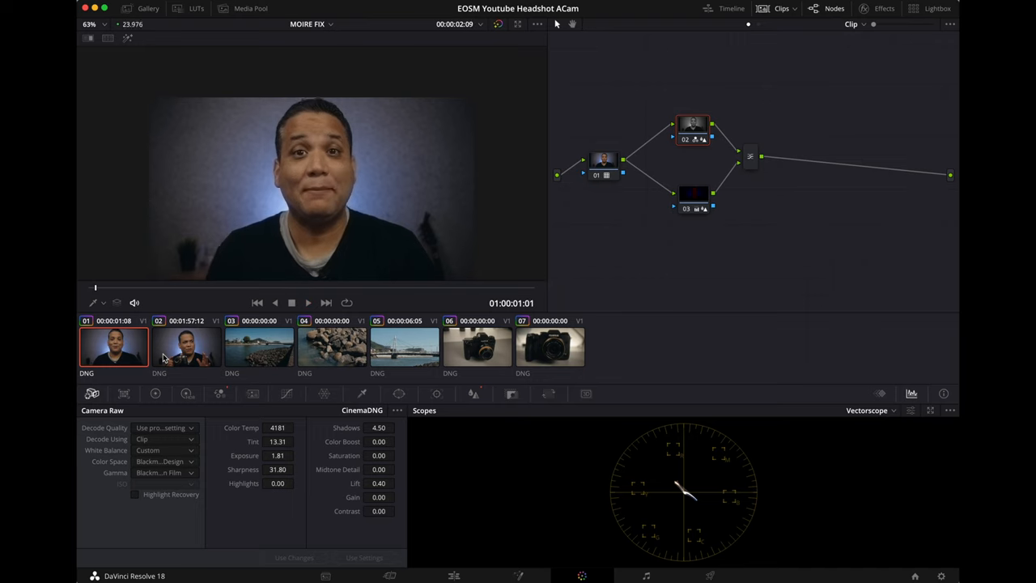
{"action": "mouse_move", "coordinate": [614, 374]}
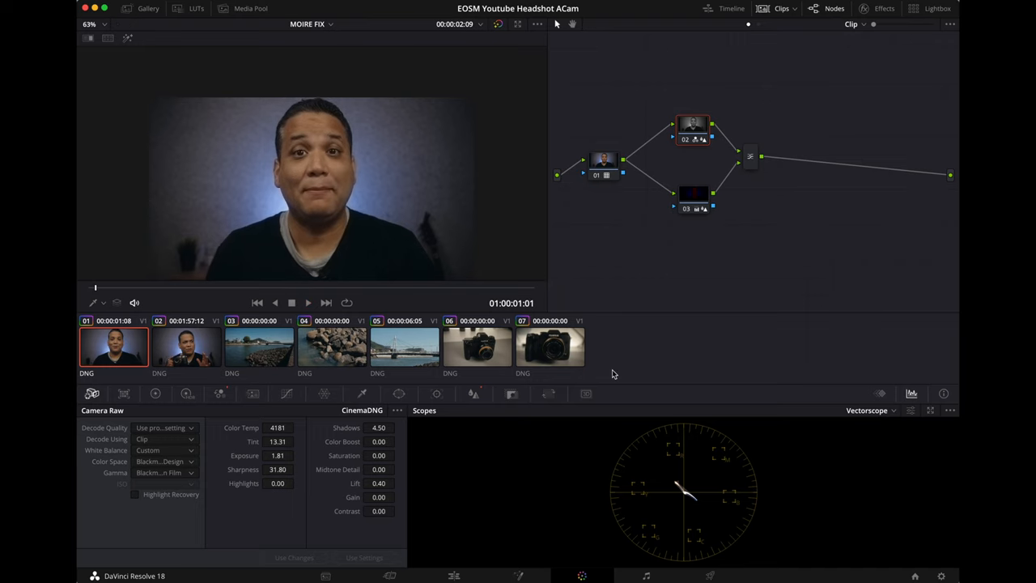